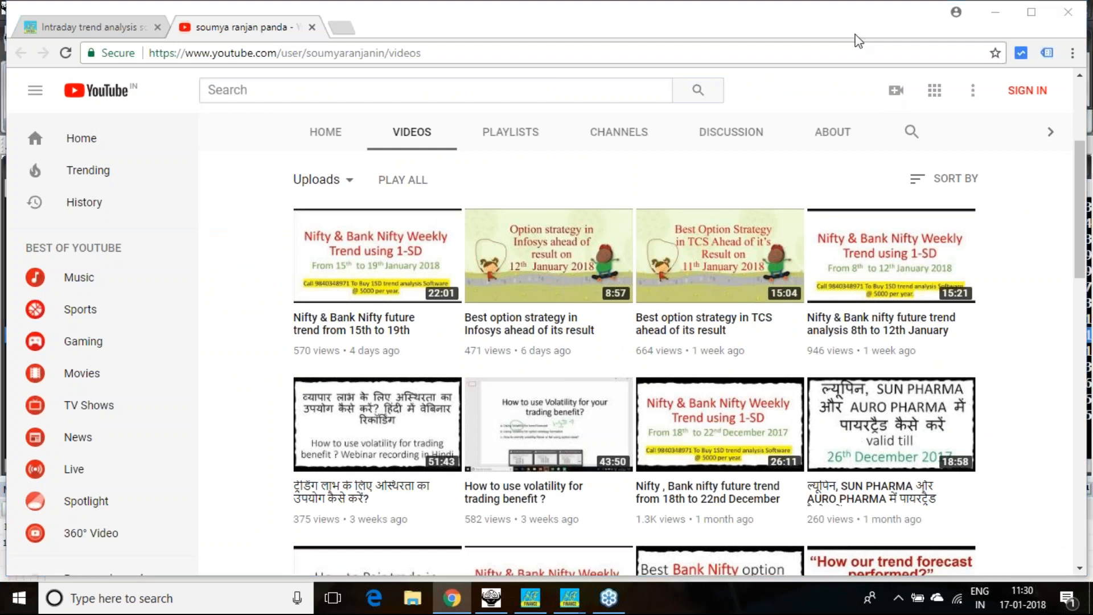
mouse_move(1083, 226)
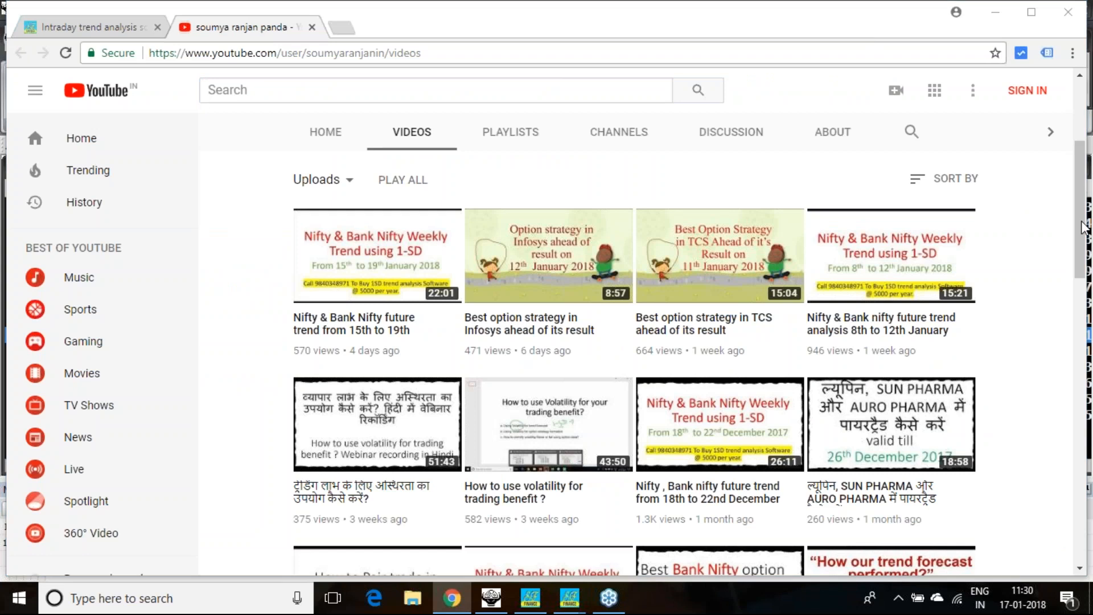
Switch to the smartfinancein.com tab and bring up the SF 1SD RELIANCE positional trend window.
click(434, 89)
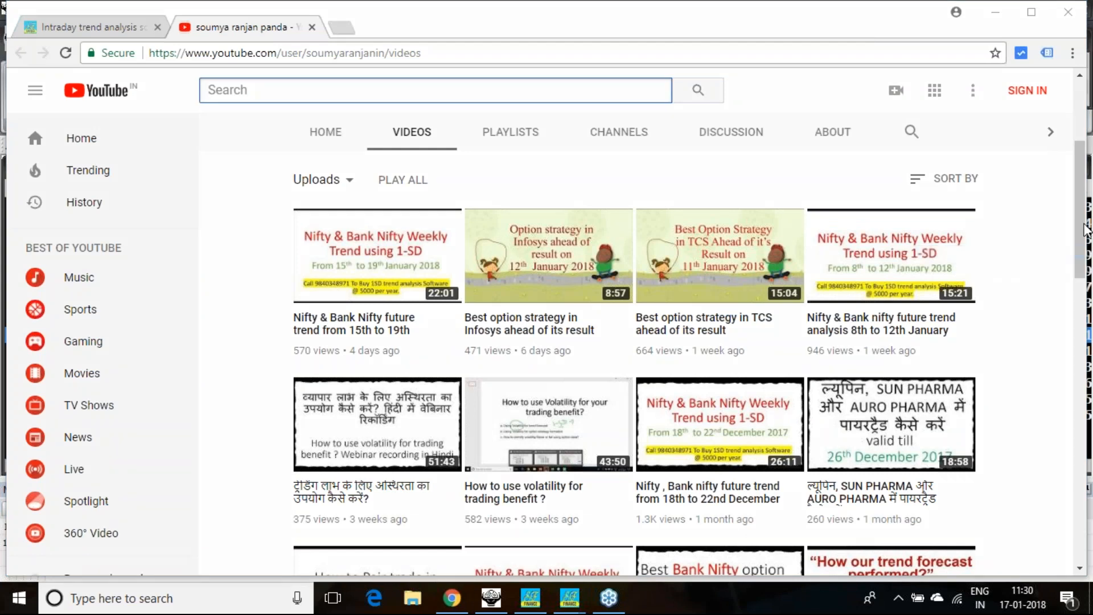
mouse_move(802, 368)
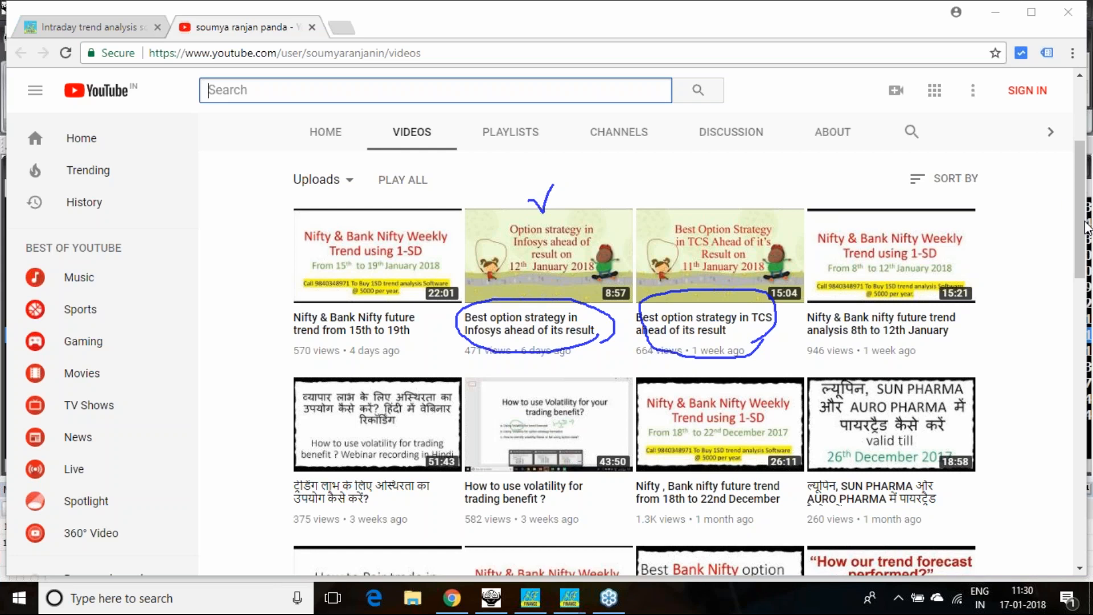
mouse_move(896, 240)
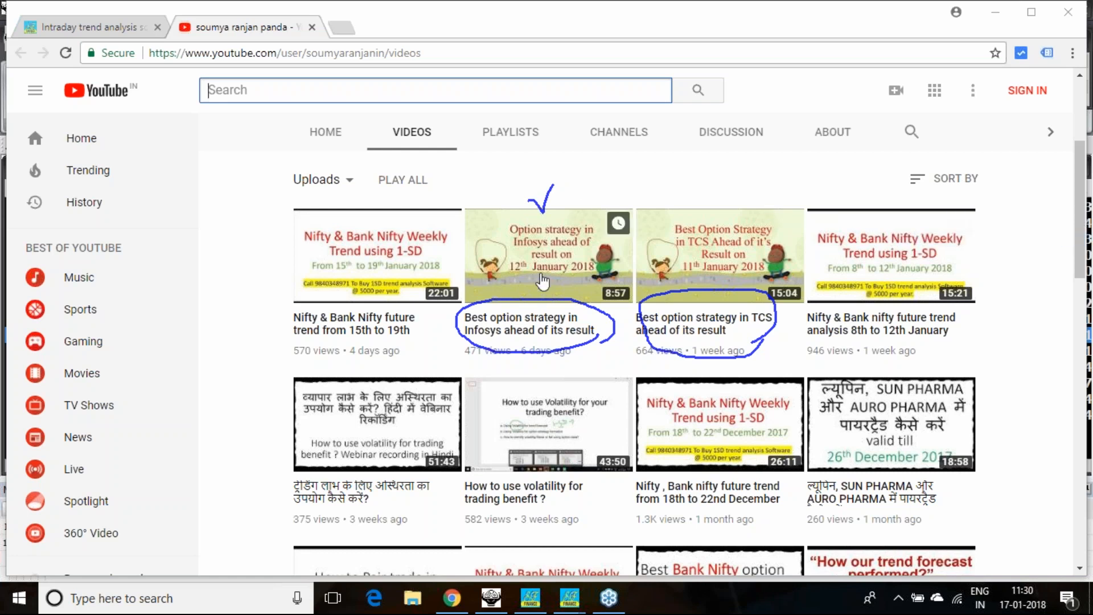
mouse_move(352, 334)
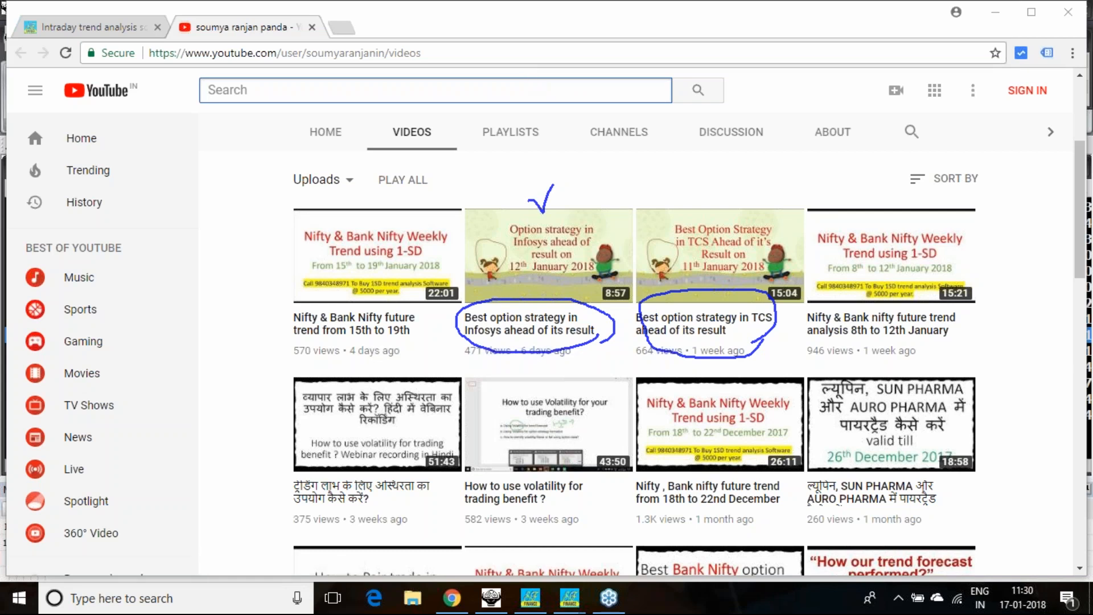
mouse_move(411, 338)
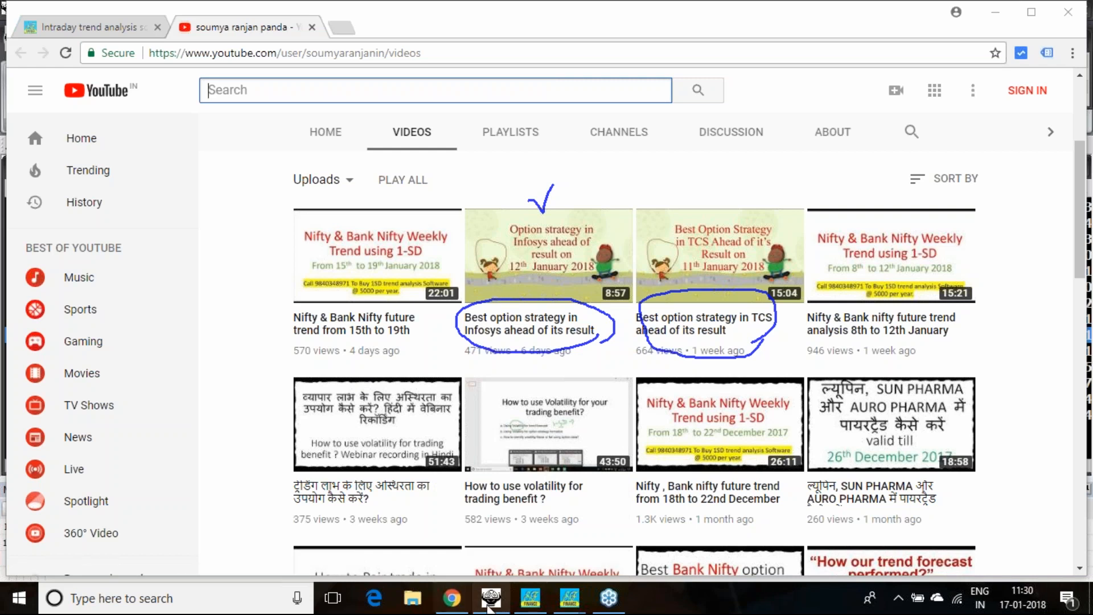
click(492, 598)
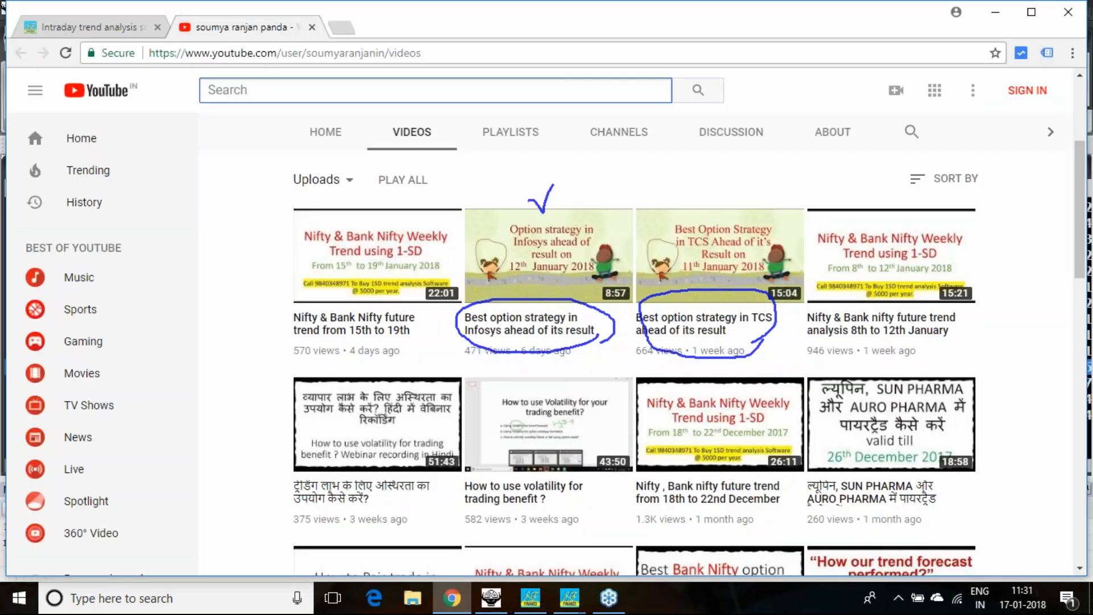
click(88, 27)
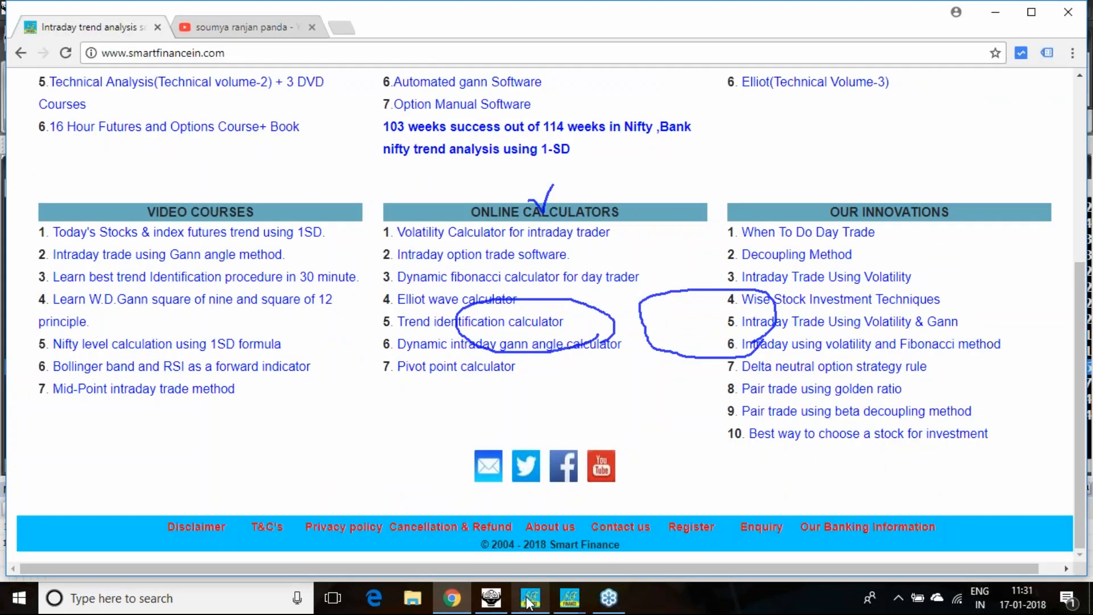
click(530, 598)
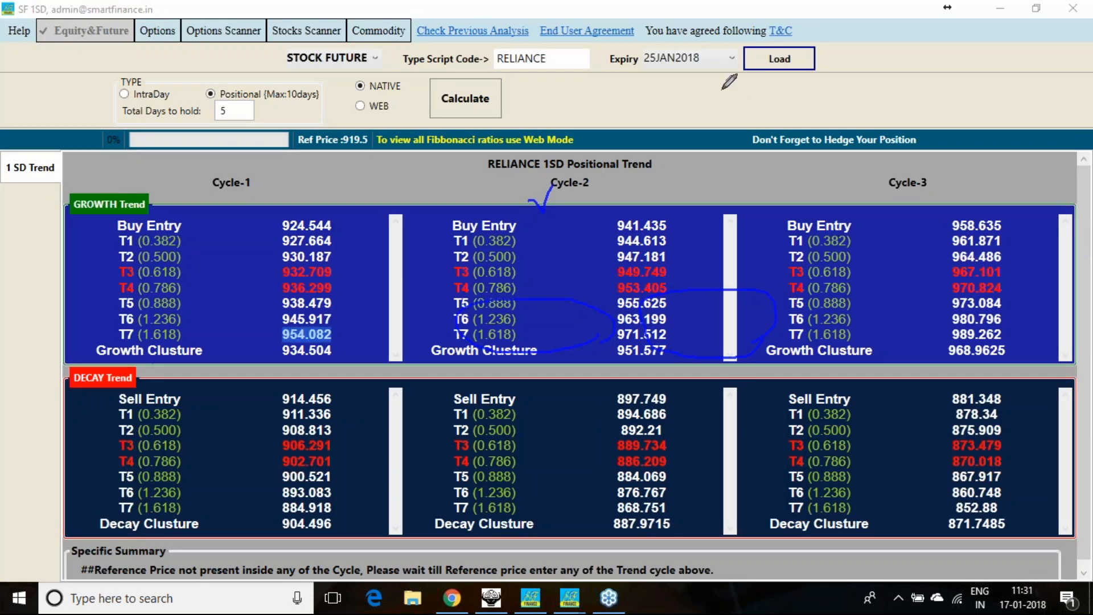
drag(731, 91, 749, 129)
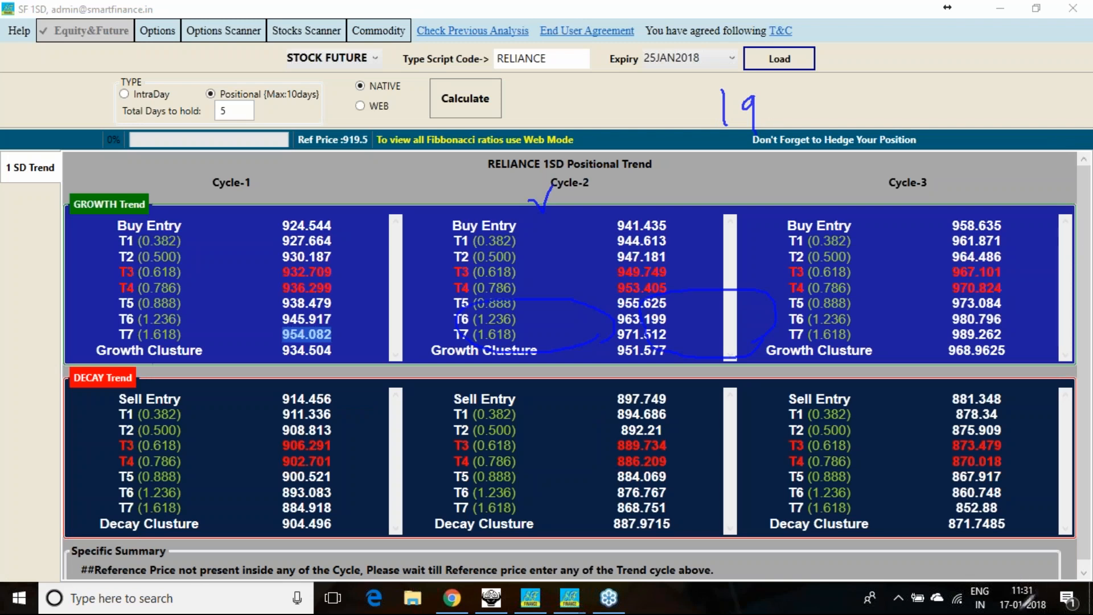
mouse_move(944, 239)
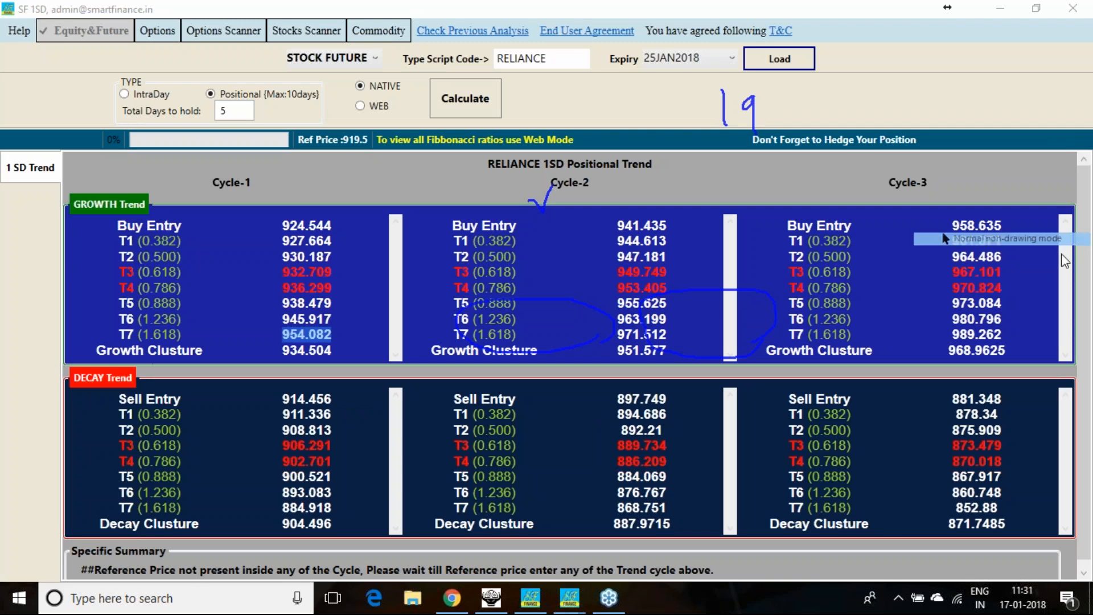
click(1023, 604)
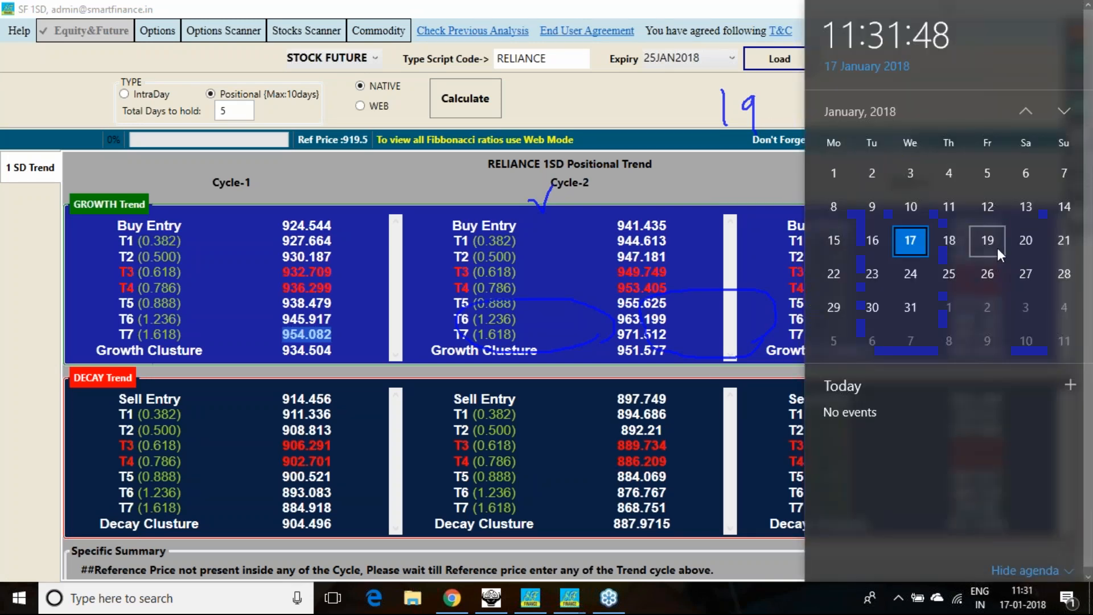
mouse_move(834, 274)
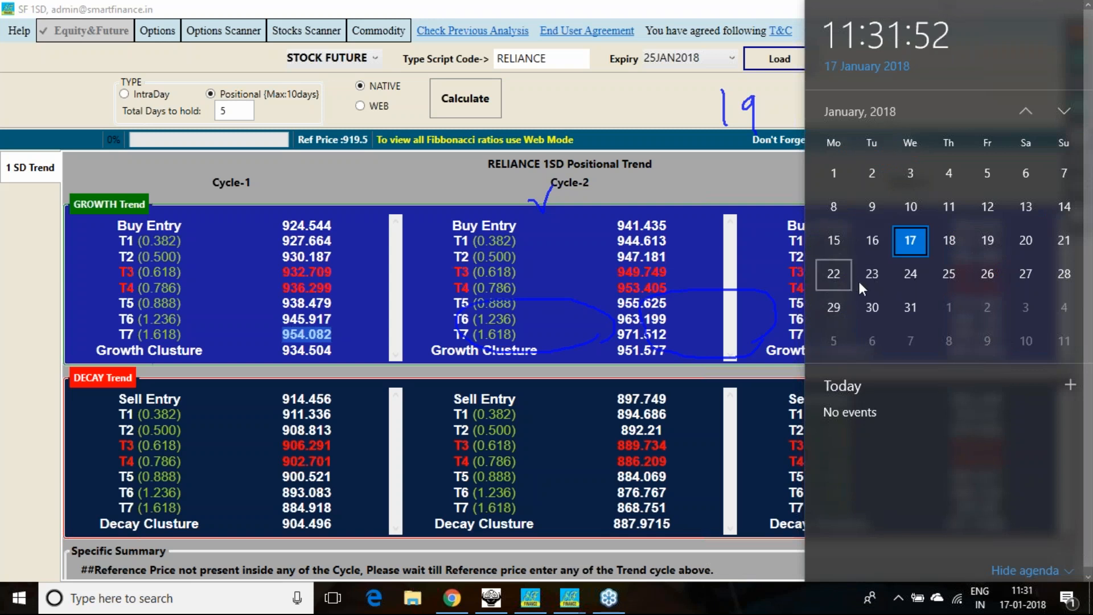
mouse_move(844, 284)
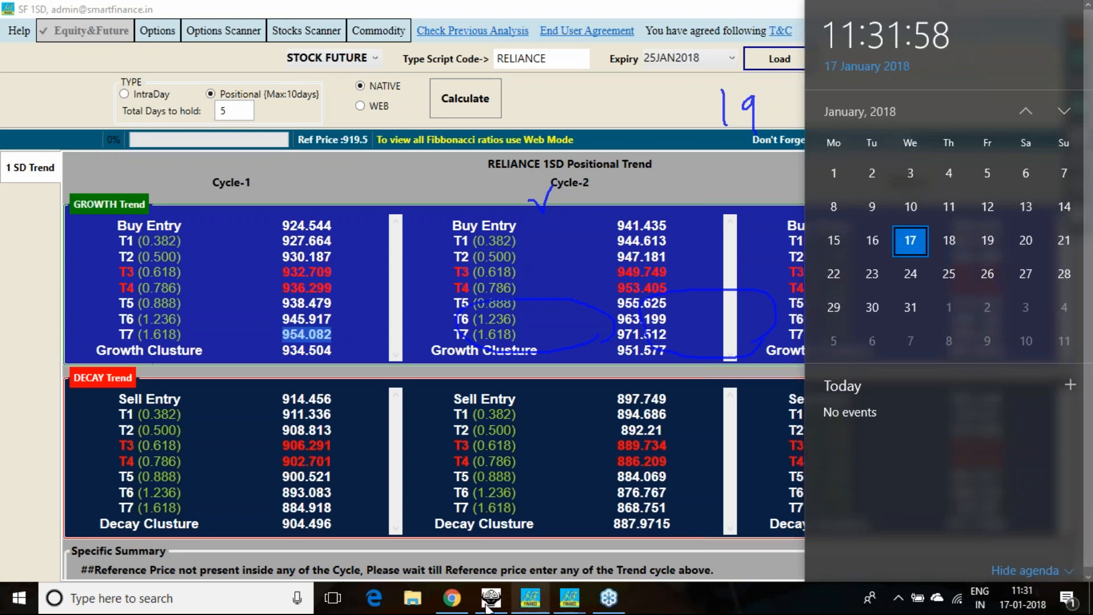
click(452, 598)
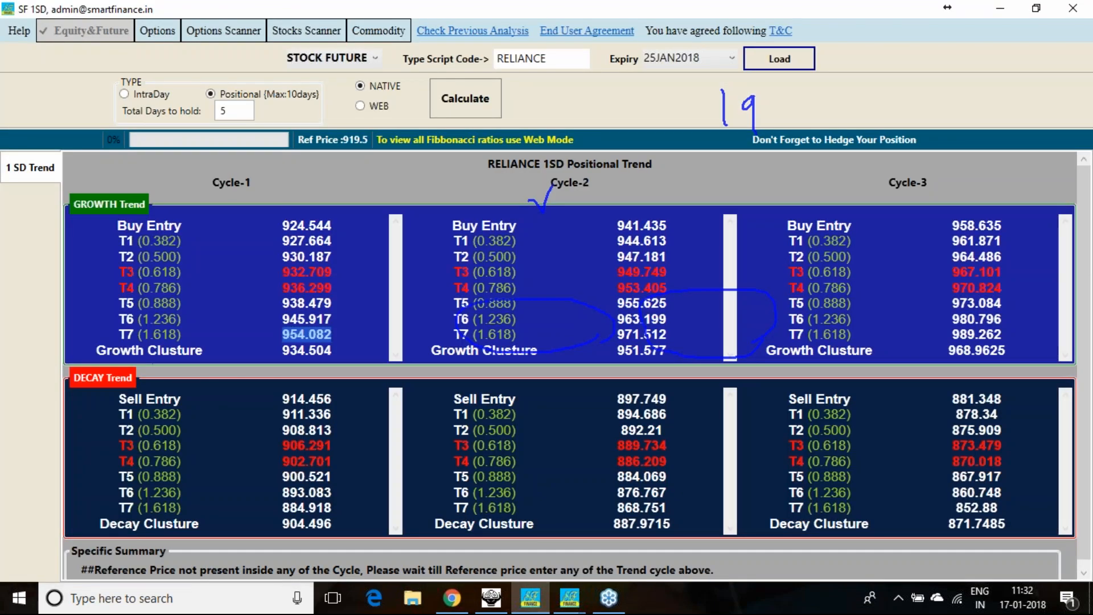
mouse_move(481, 173)
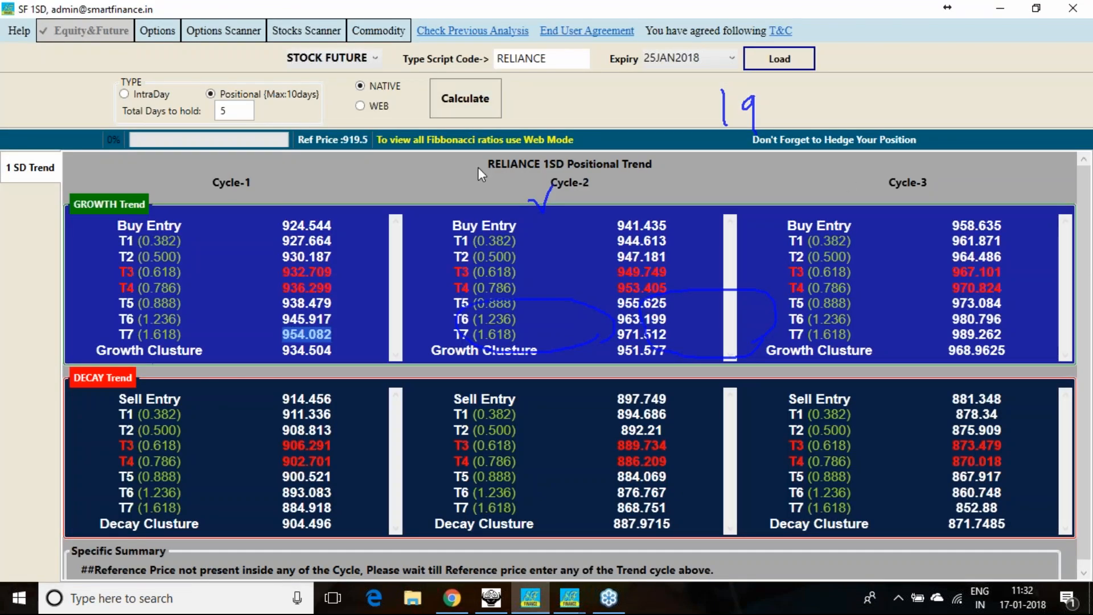
mouse_move(1041, 184)
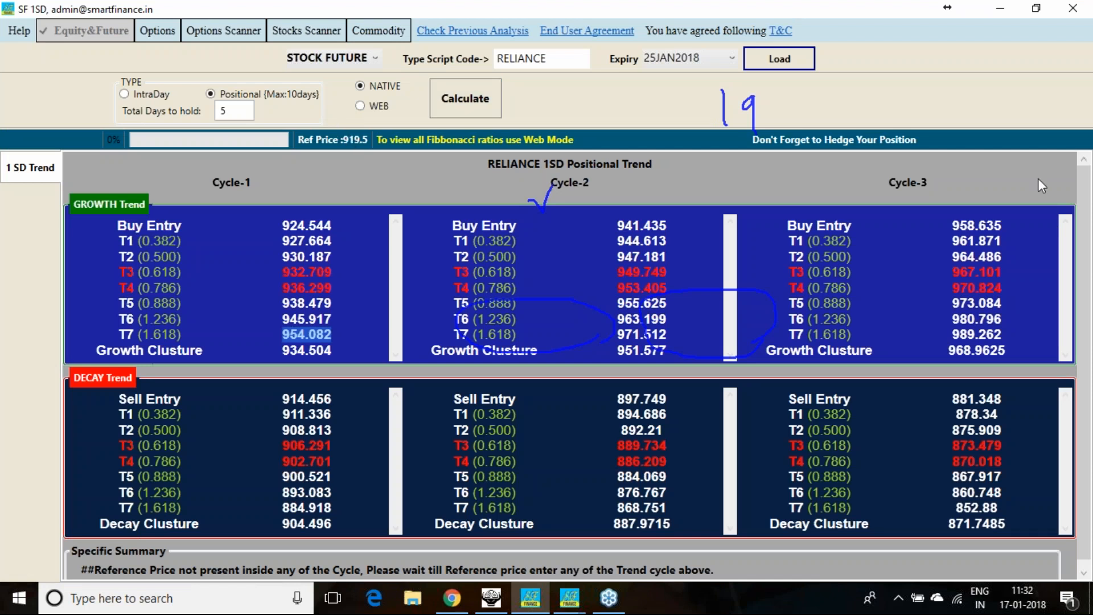
mouse_move(250, 145)
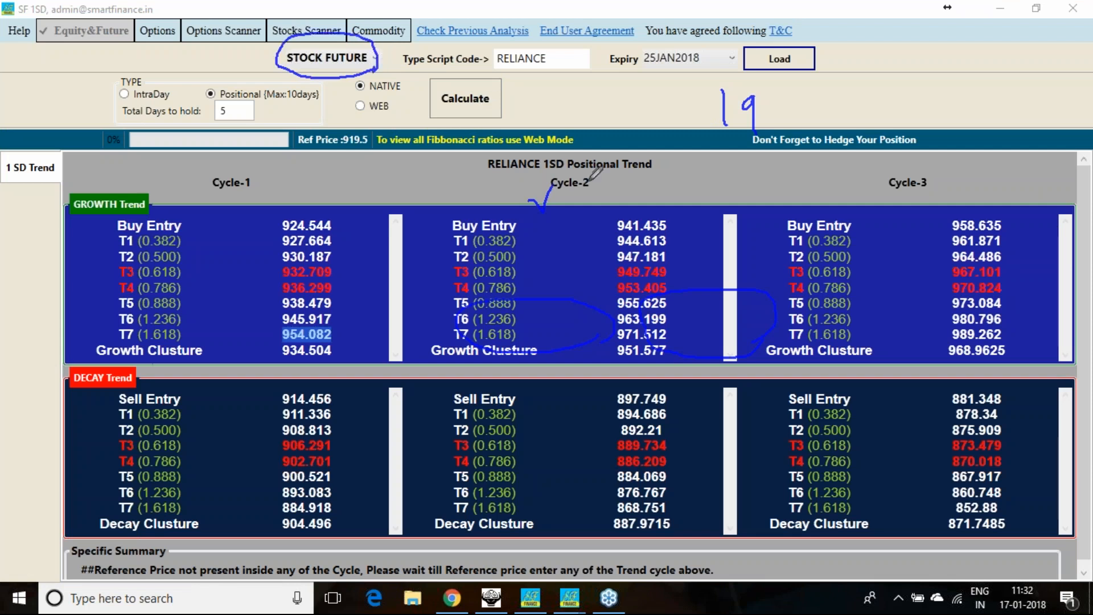
mouse_move(377, 150)
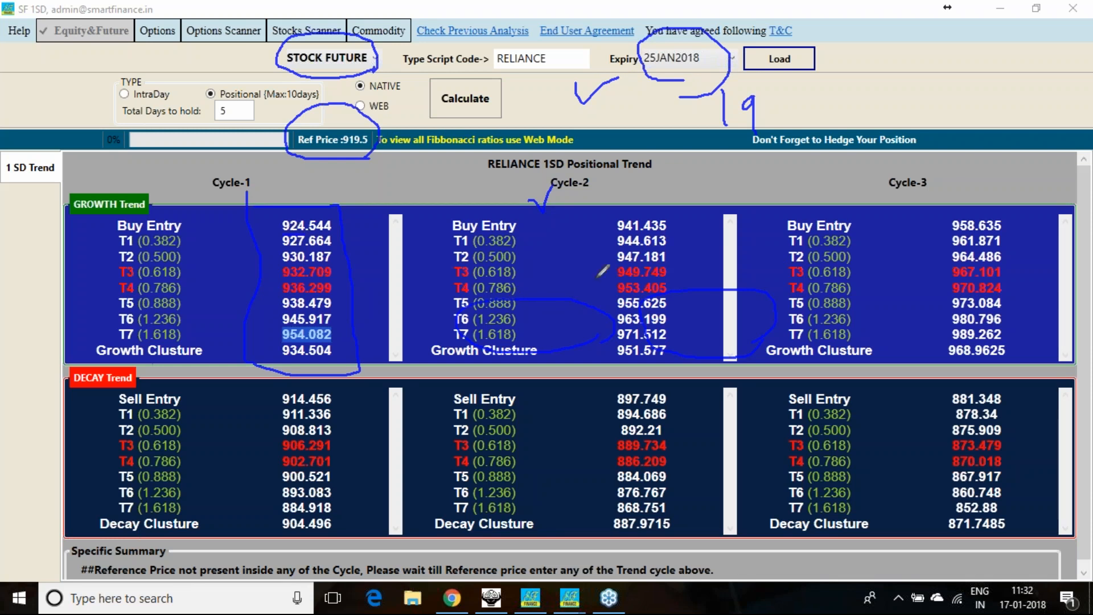
mouse_move(373, 317)
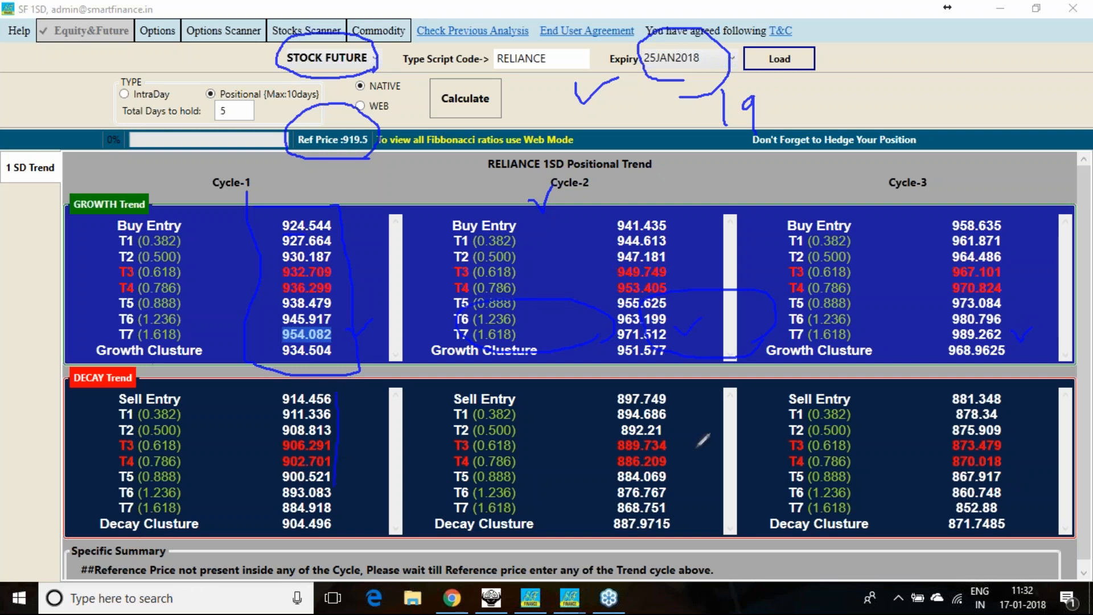
mouse_move(279, 442)
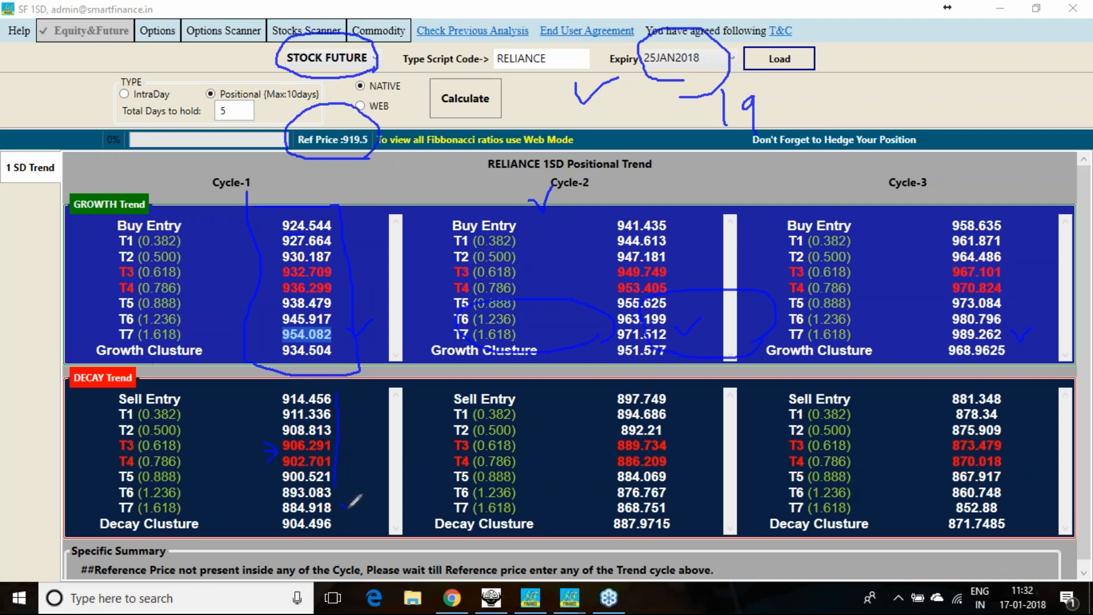
mouse_move(512, 516)
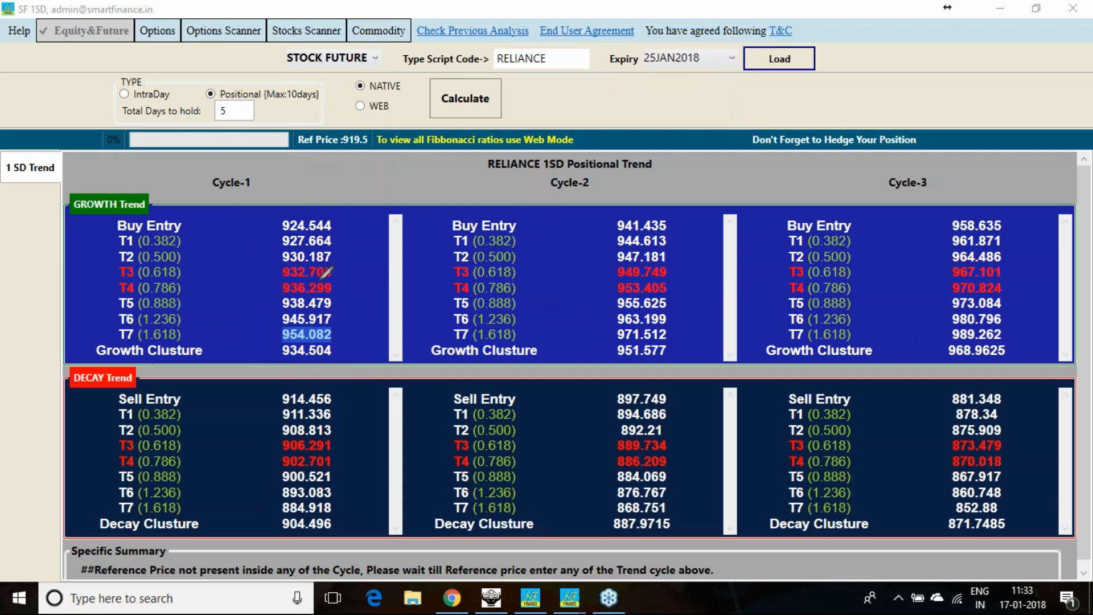
mouse_move(585, 362)
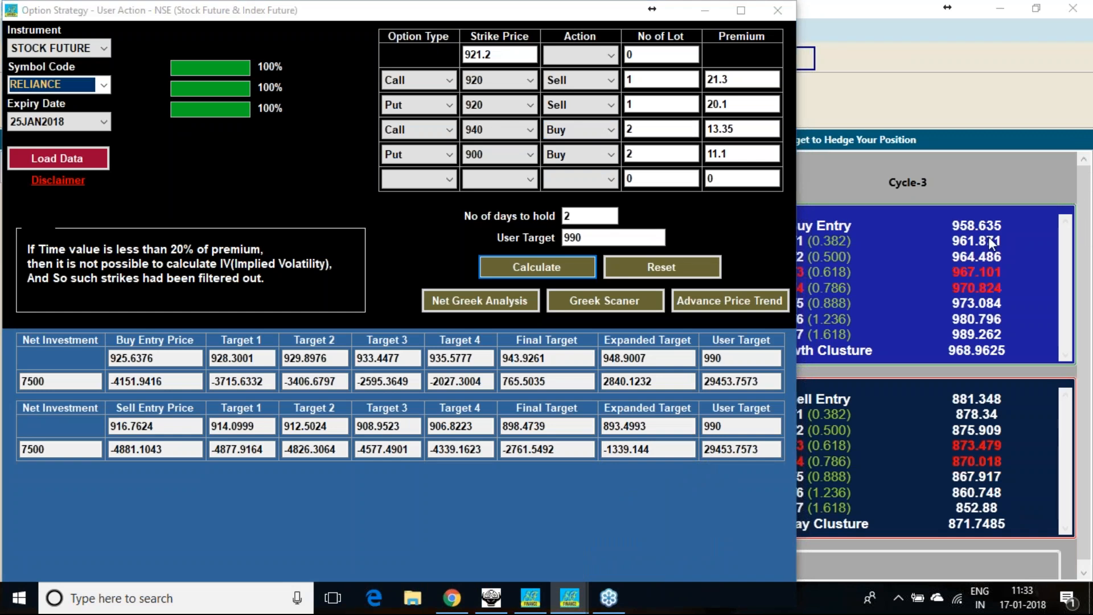
mouse_move(509, 45)
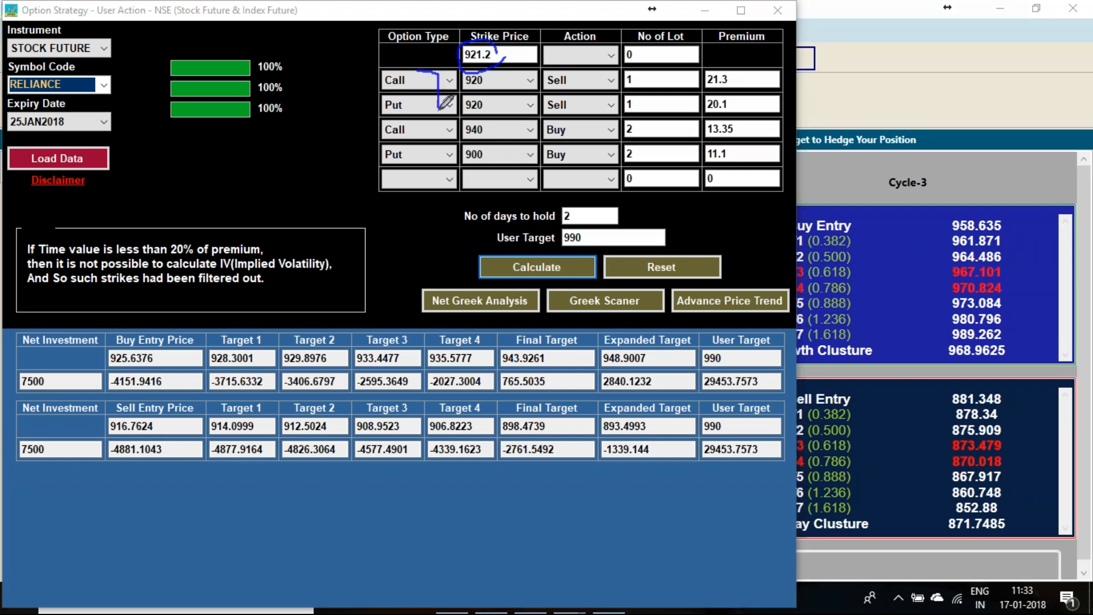
mouse_move(512, 108)
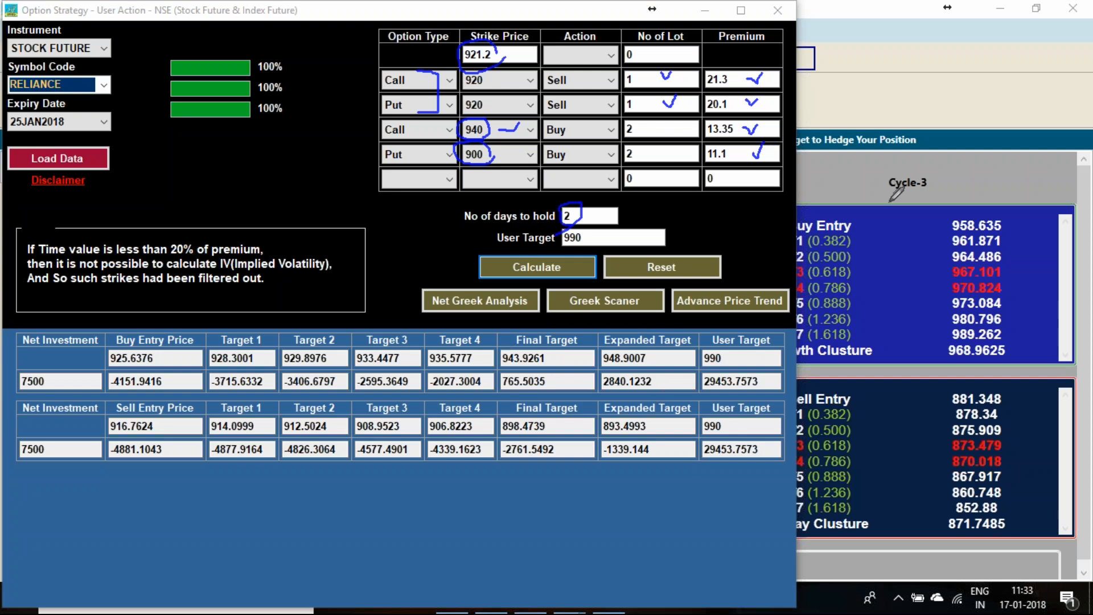
mouse_move(1049, 245)
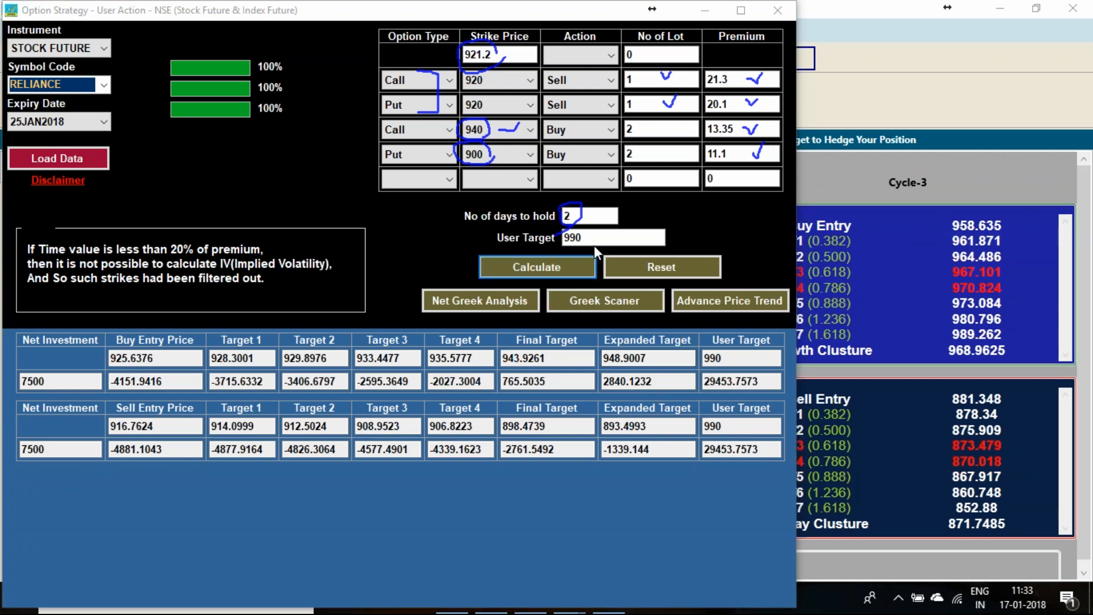
Enter a user target of 850 and recalculate the Reliance strategy to about 24476.
click(613, 238)
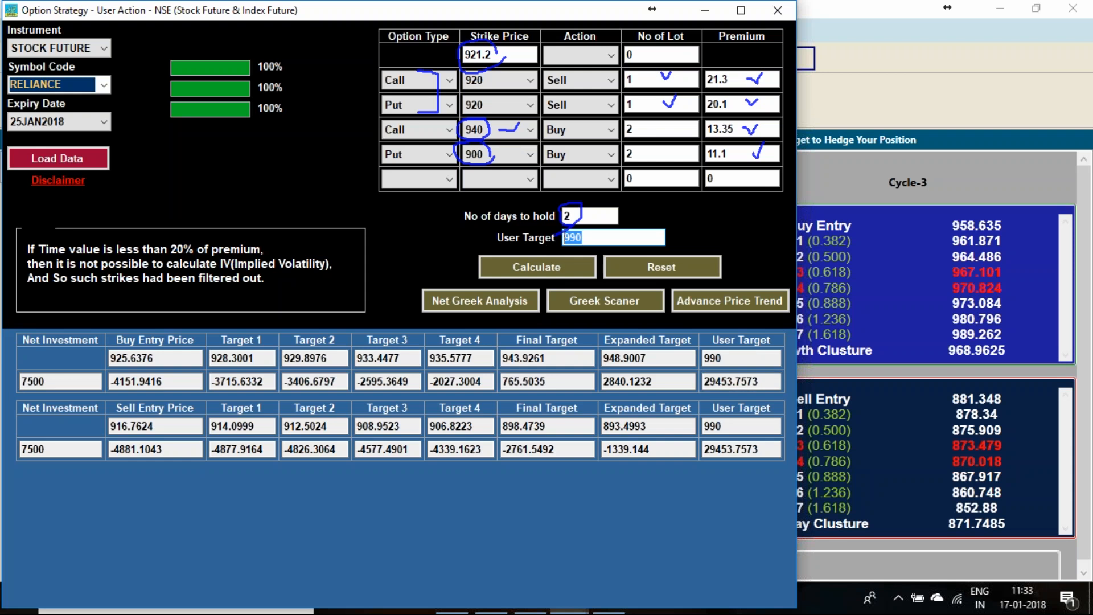
text(80)
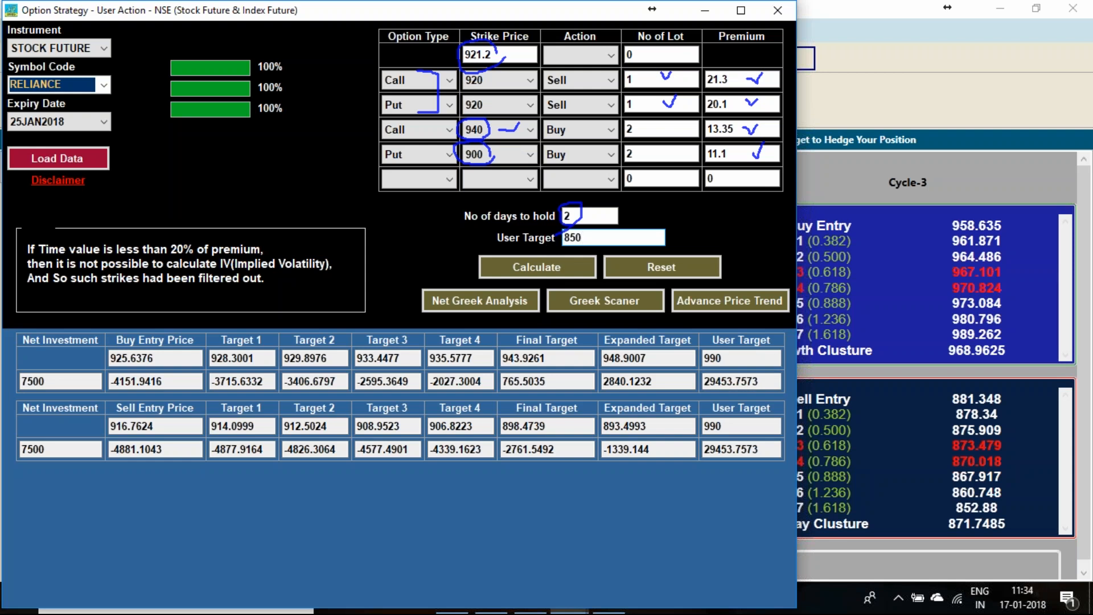
click(536, 266)
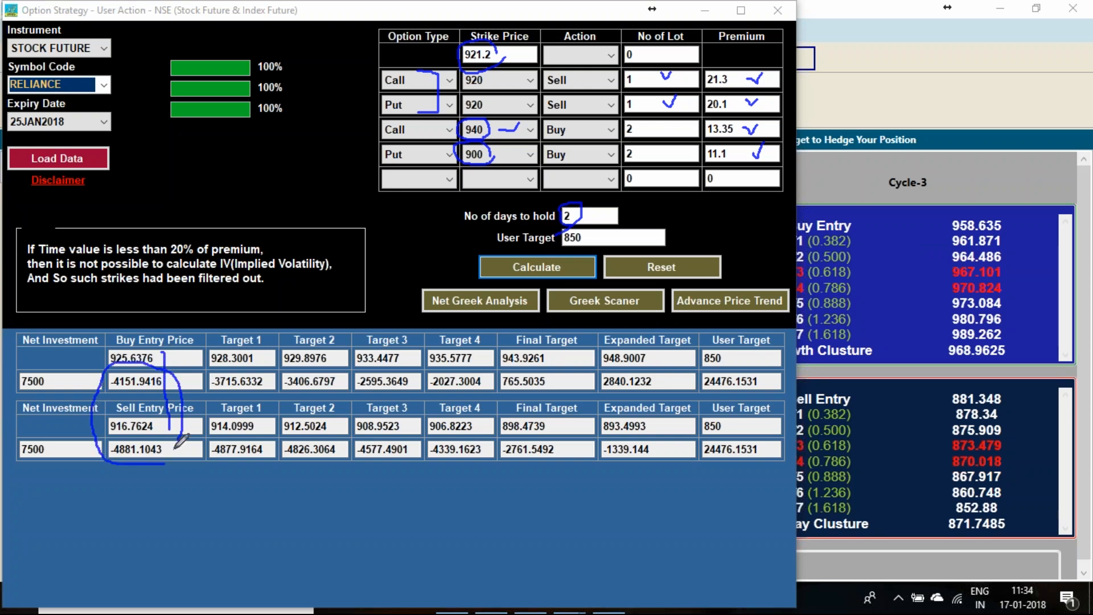
mouse_move(147, 390)
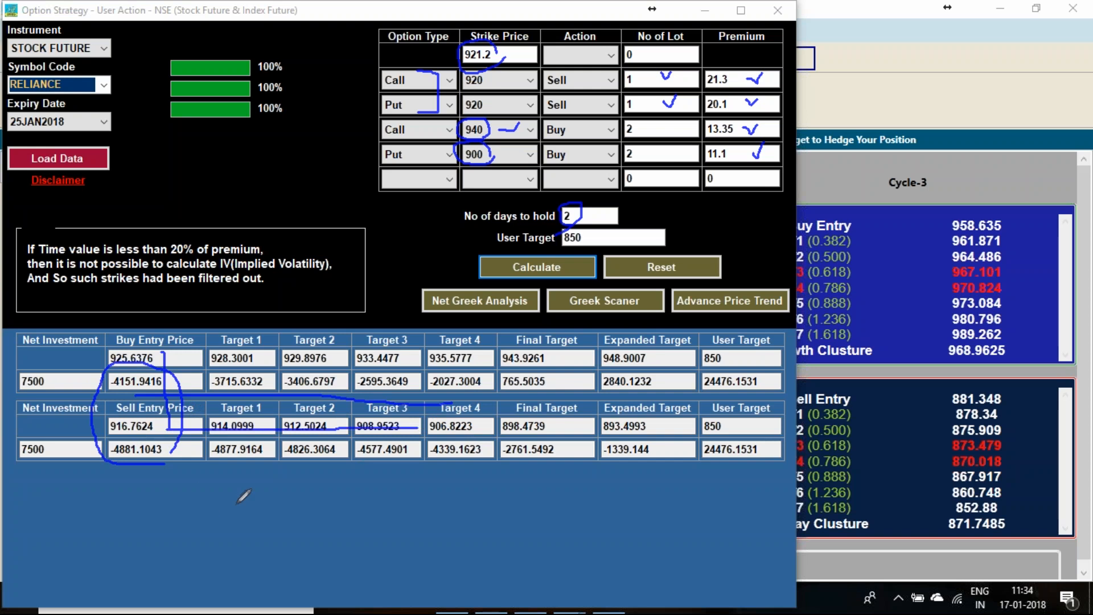
drag(269, 460, 262, 502)
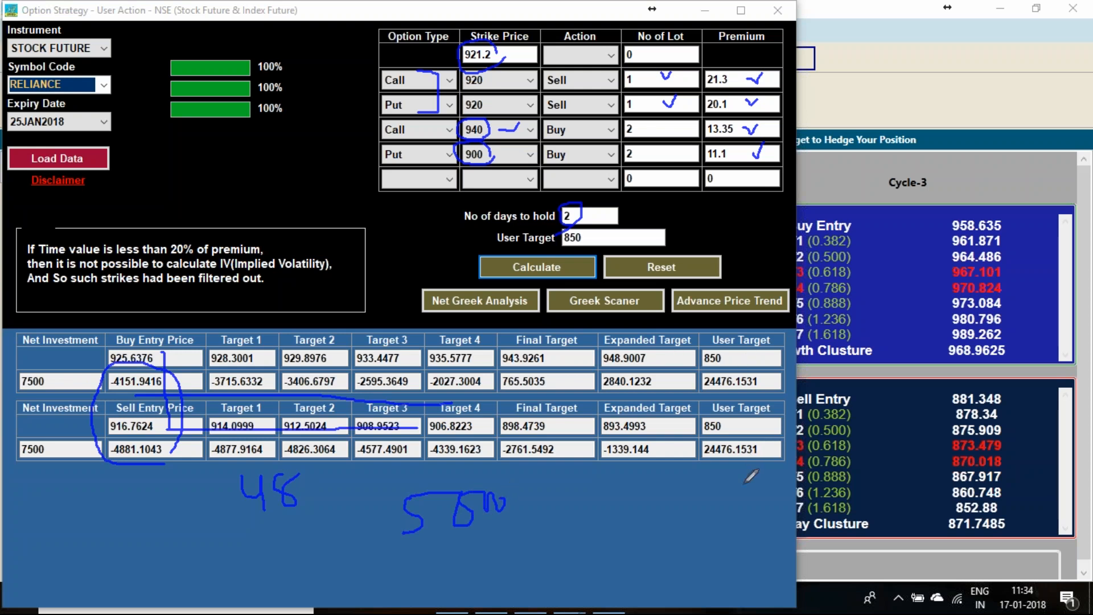
mouse_move(1024, 253)
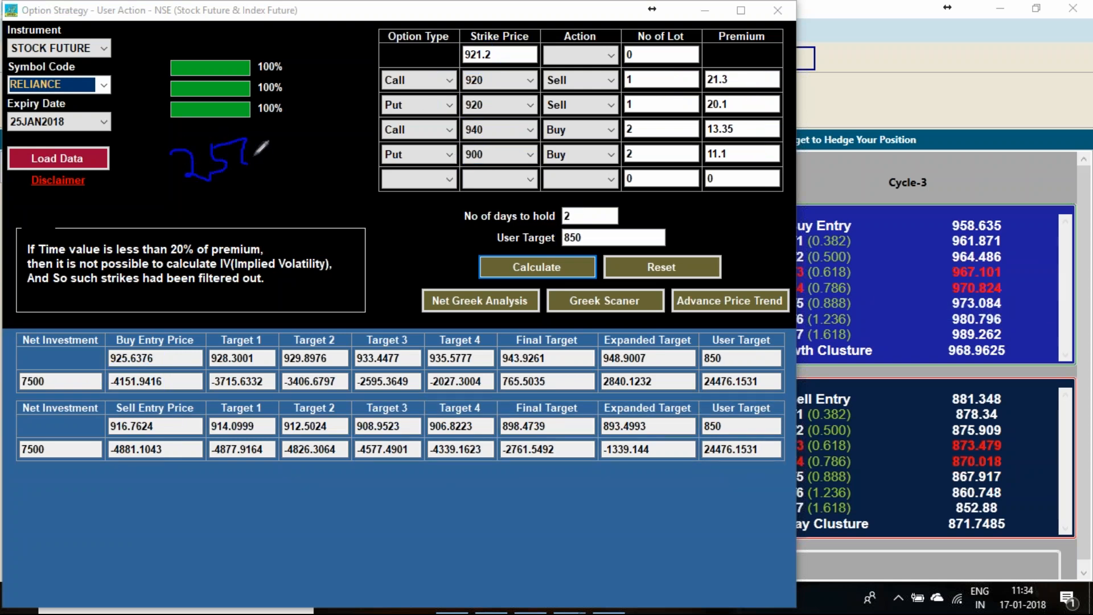
Show the net delta, gamma, vega, theta and omega analysis for Reliance entry and target prices.
drag(247, 157, 292, 136)
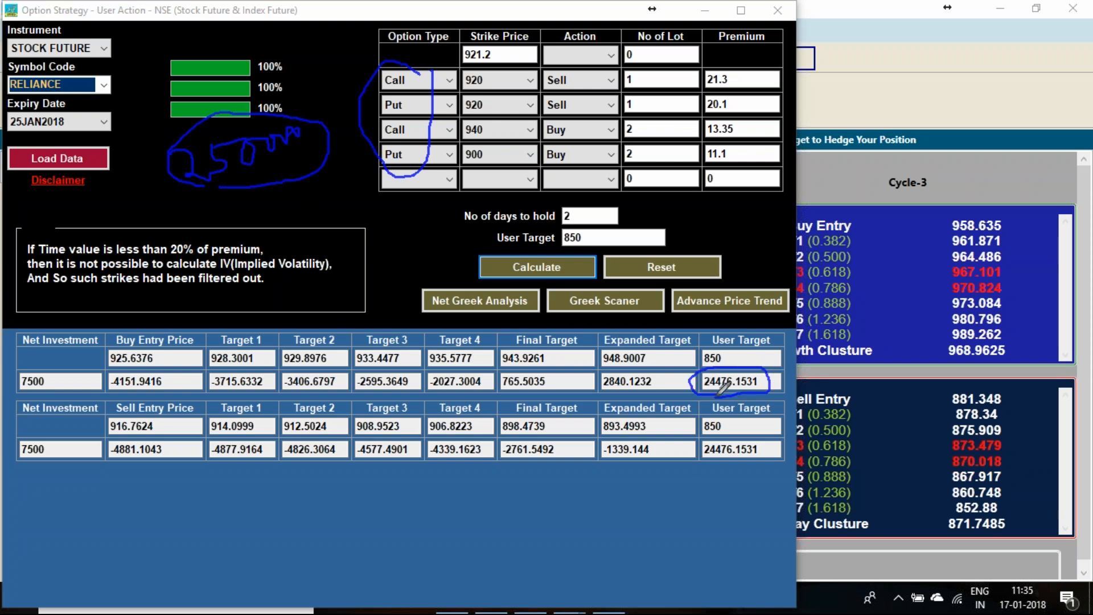
mouse_move(401, 182)
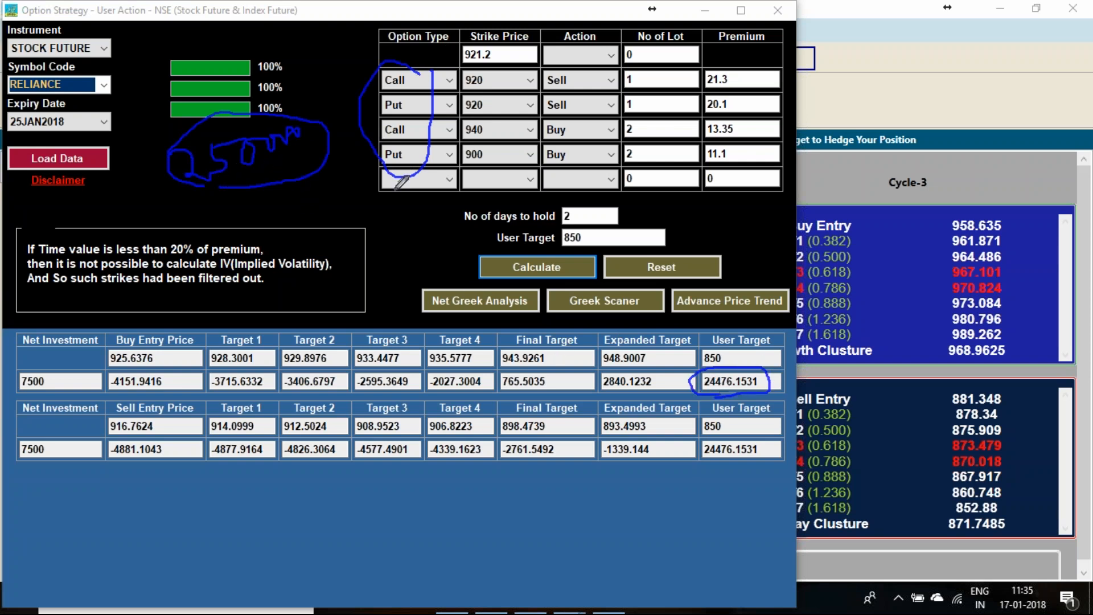
mouse_move(834, 254)
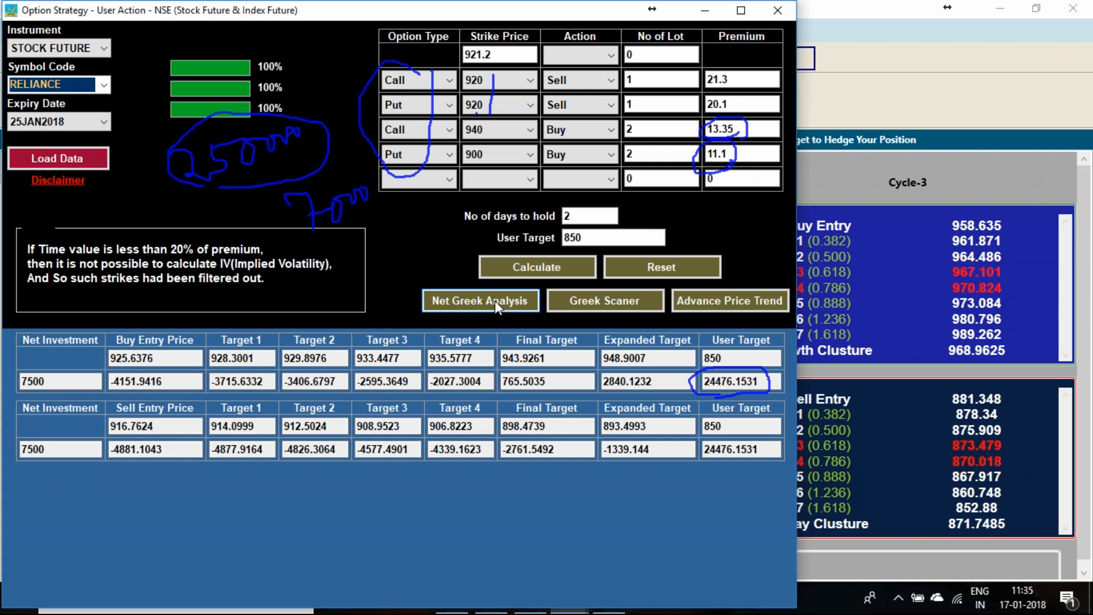
click(479, 301)
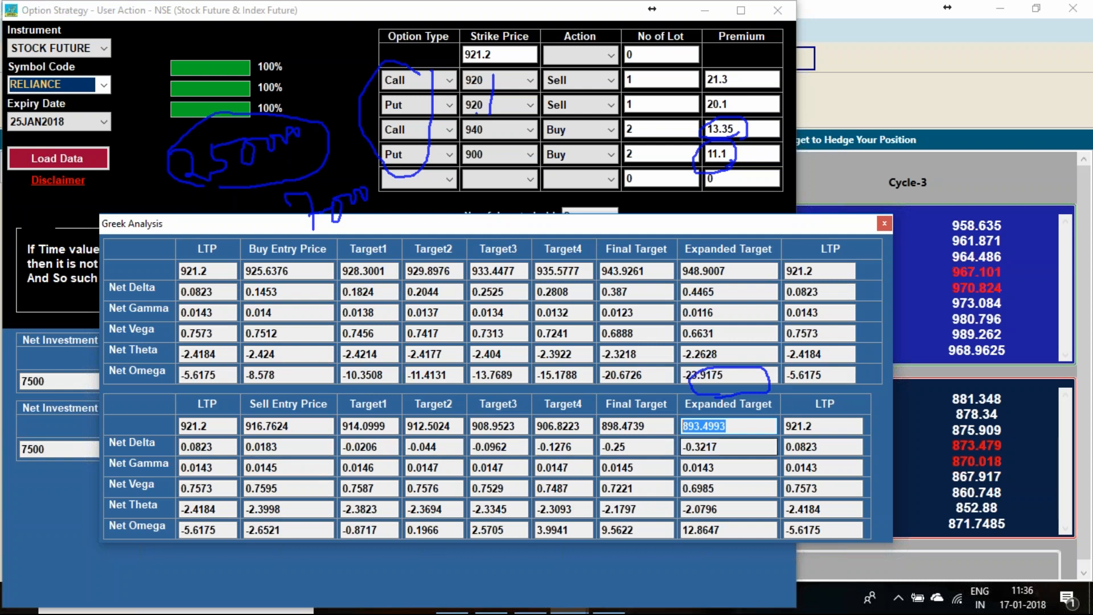
mouse_move(898, 244)
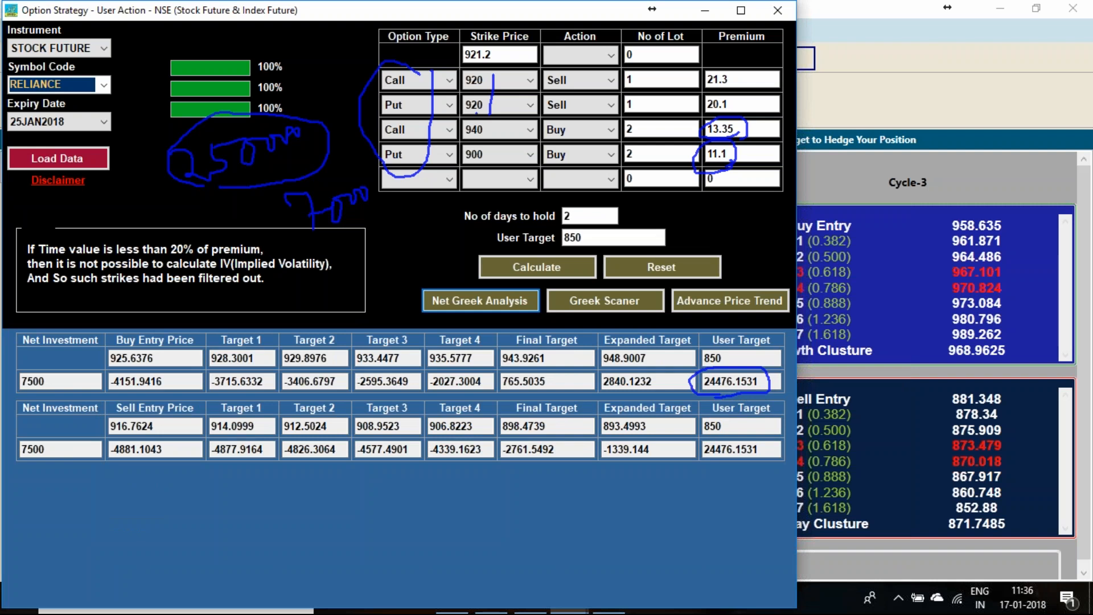
mouse_move(763, 73)
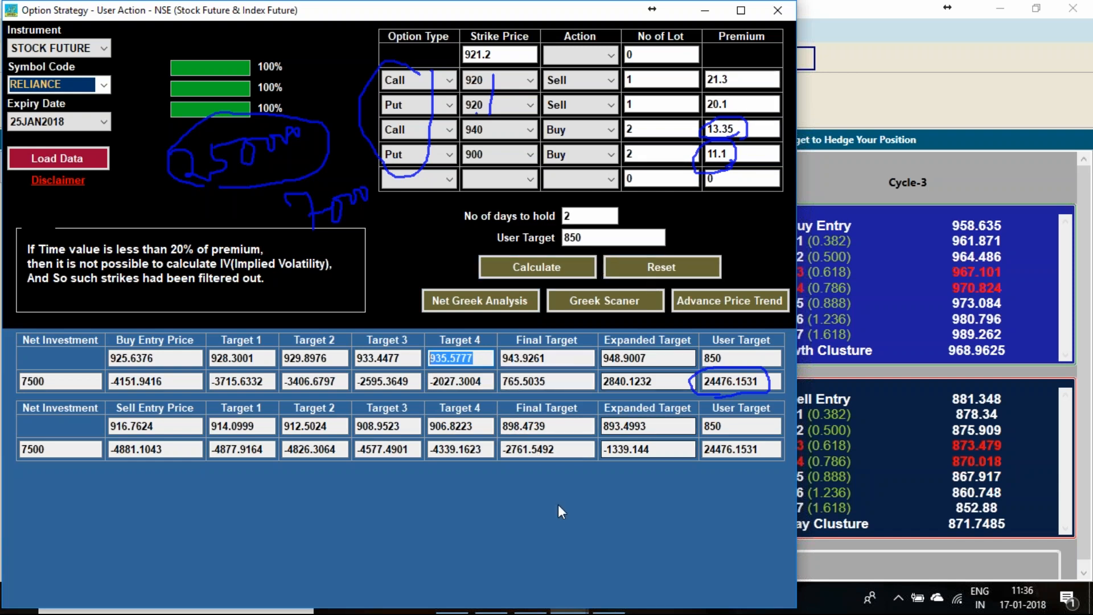
mouse_move(479, 410)
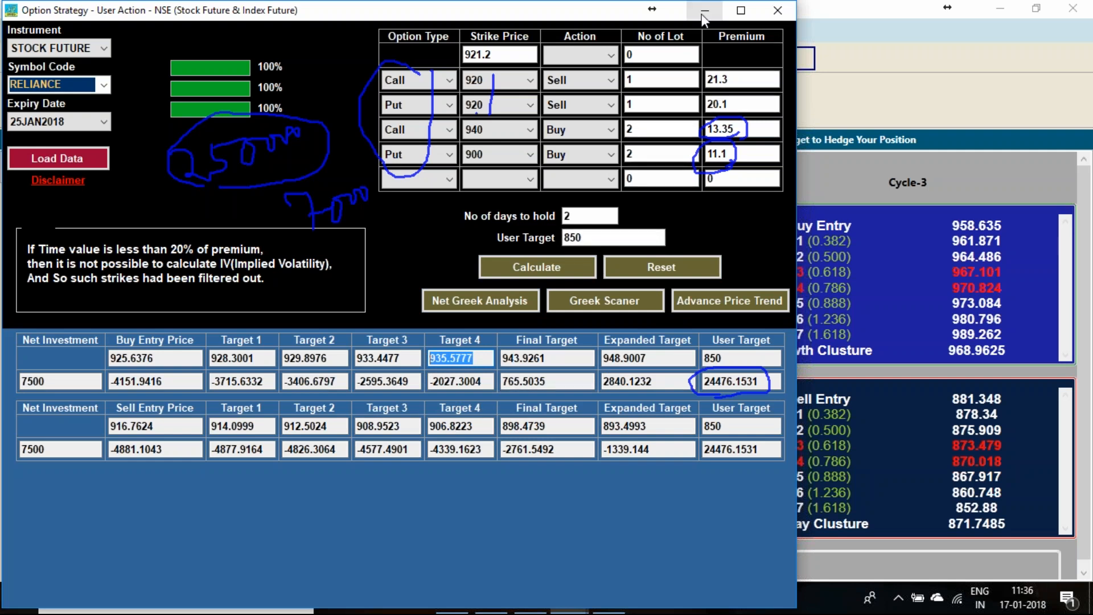
click(704, 10)
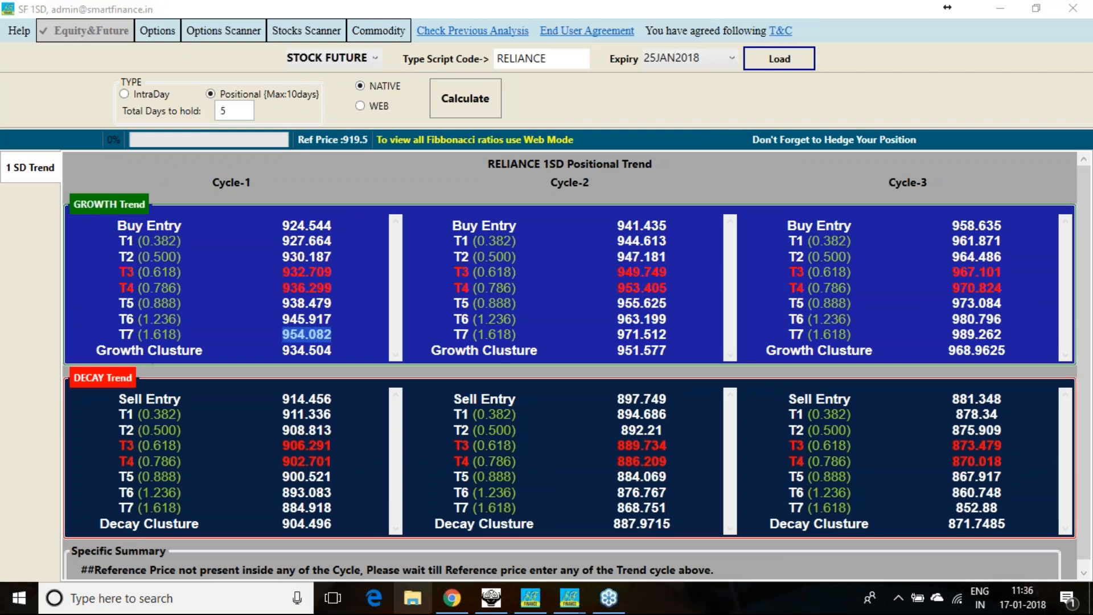
click(490, 598)
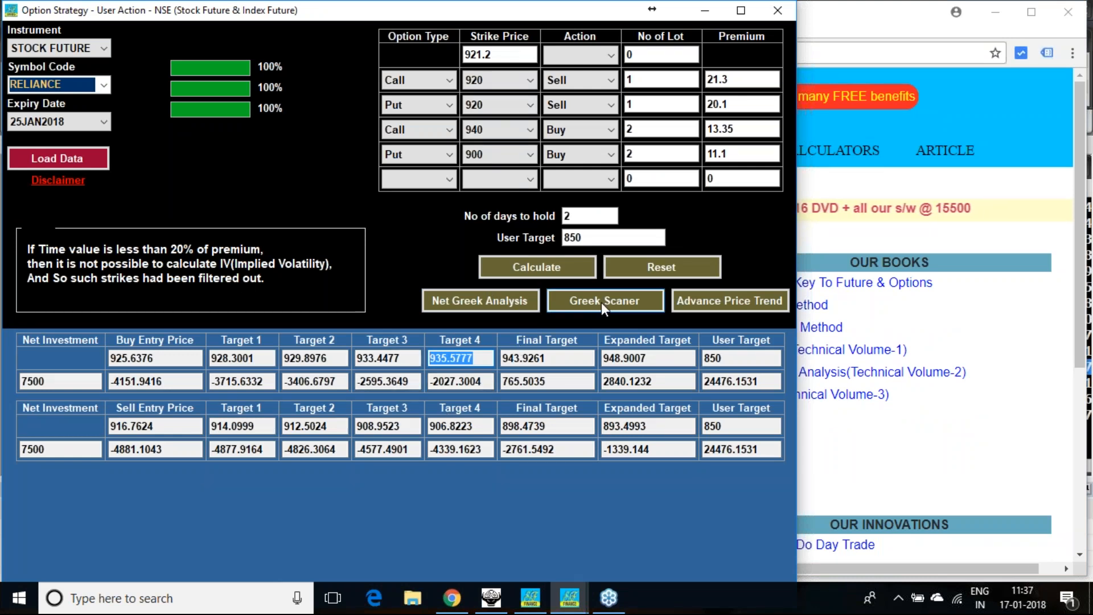
View Reliance's Advance Price Trend showing 31446.98 profit-loss and acknowledge the message.
click(729, 301)
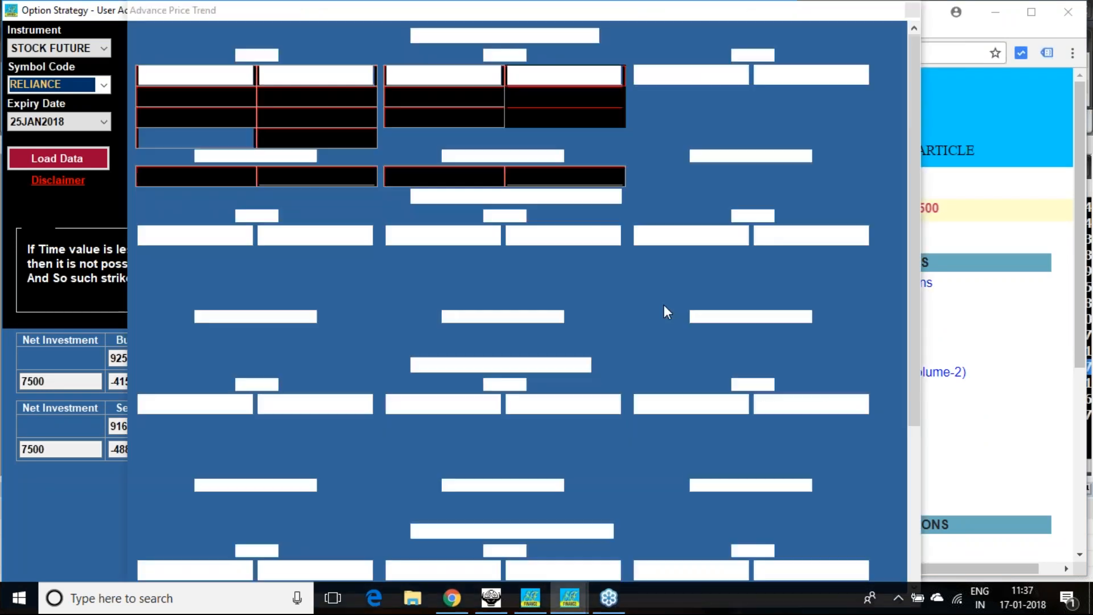
click(57, 159)
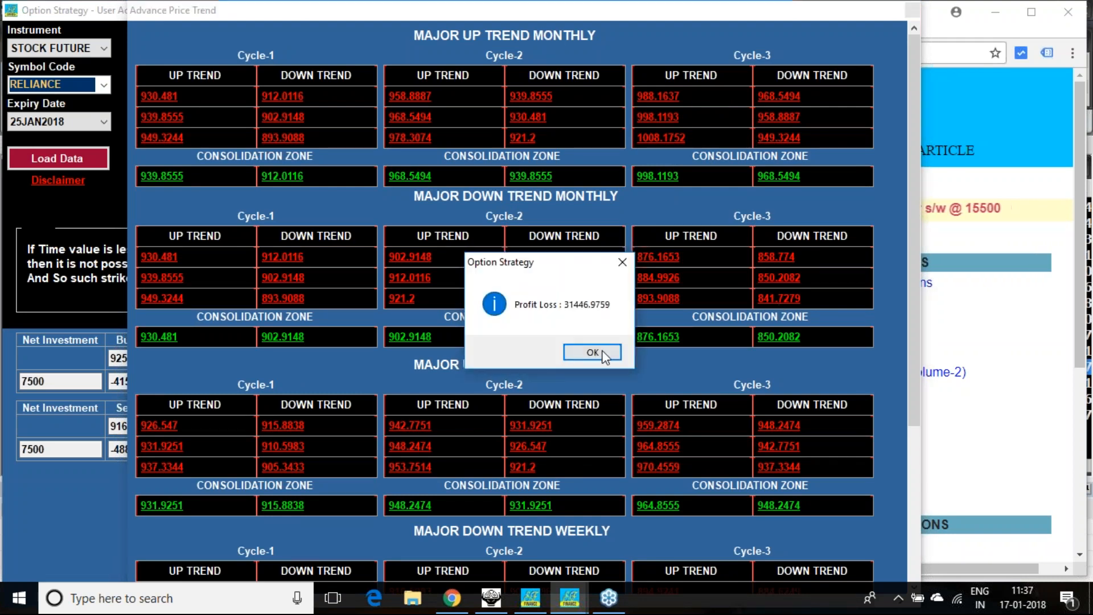
click(591, 352)
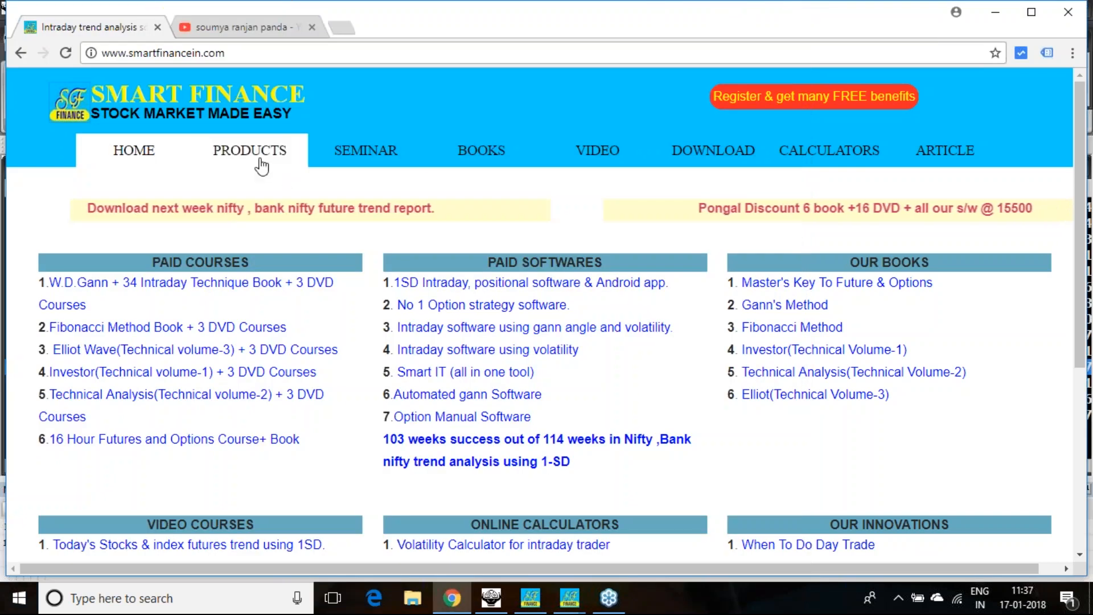
Open the products page and close the Registered user benefit popup over the price list.
click(249, 151)
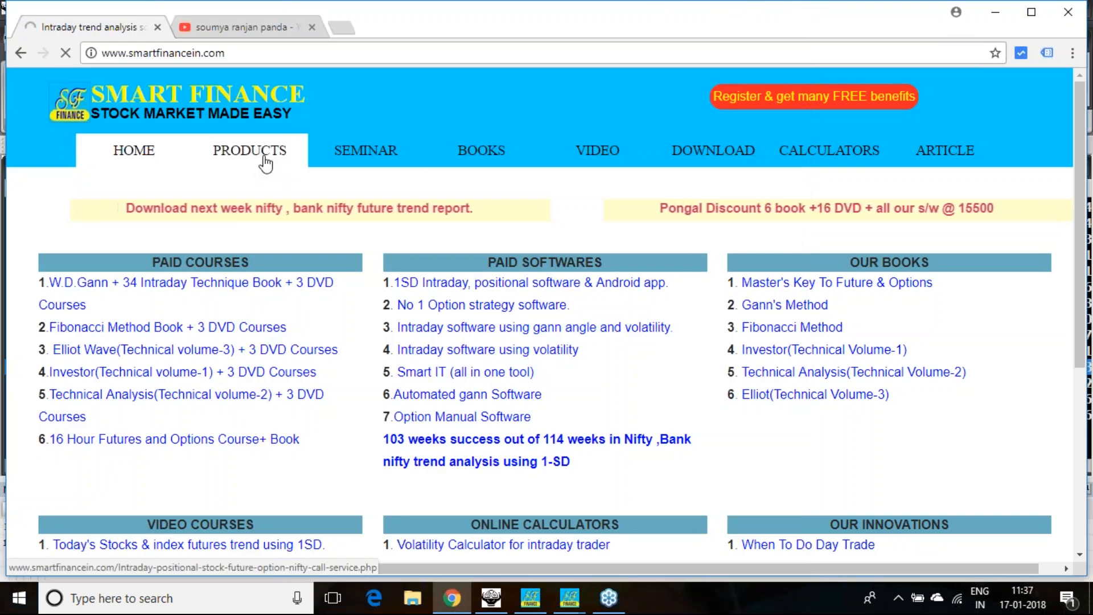
click(250, 151)
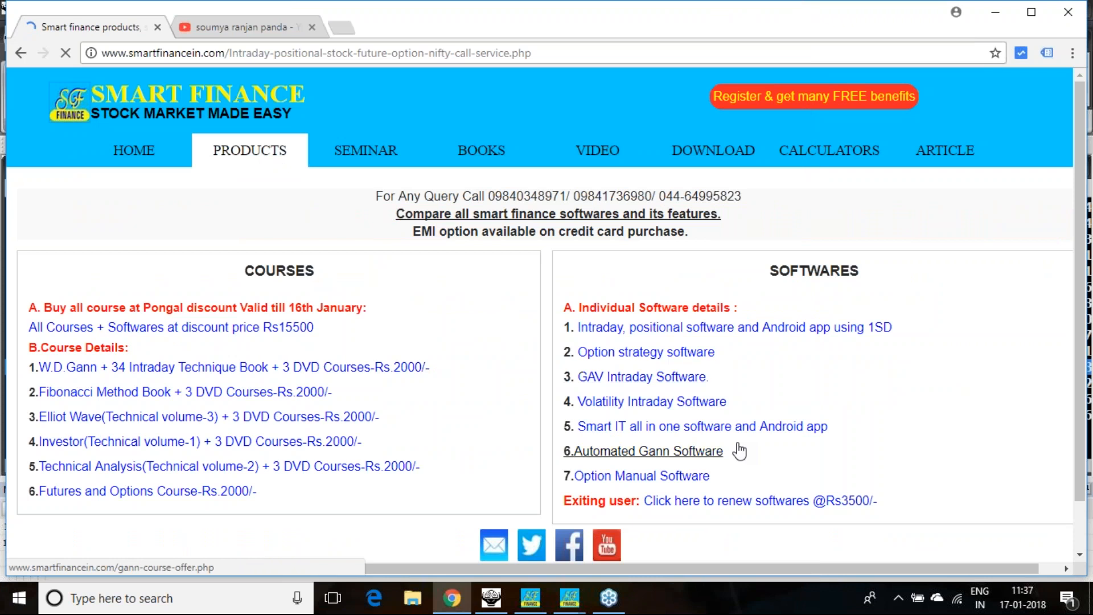
click(649, 451)
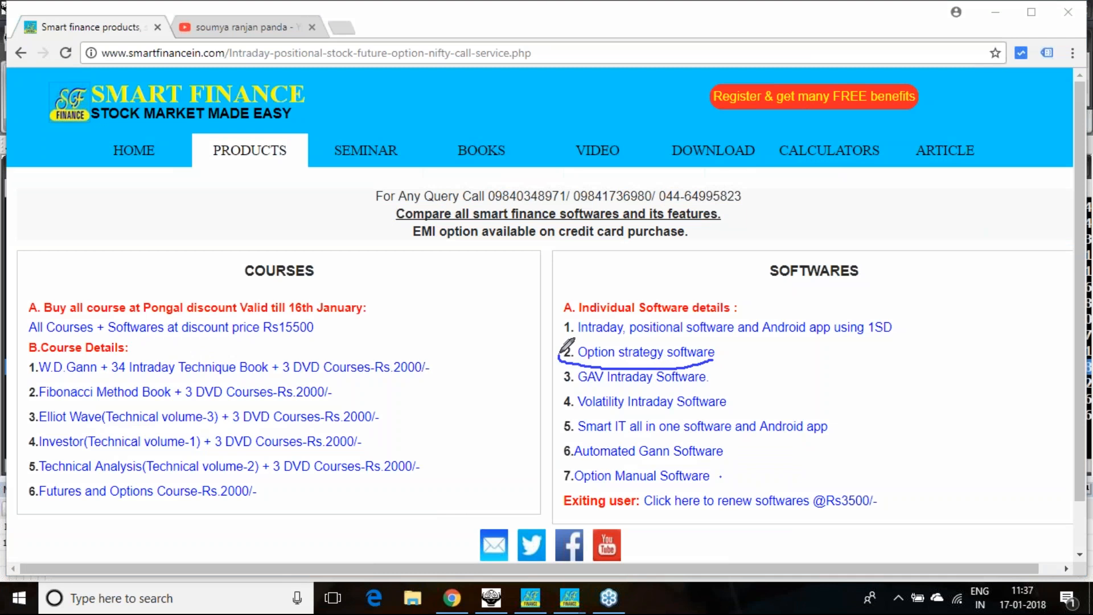
click(814, 95)
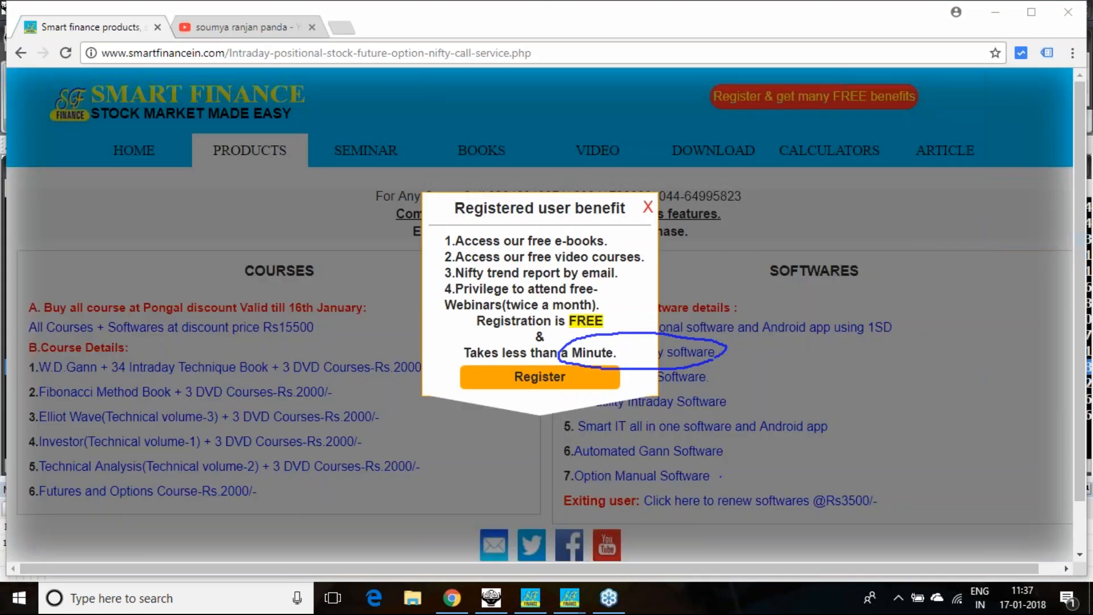
click(647, 206)
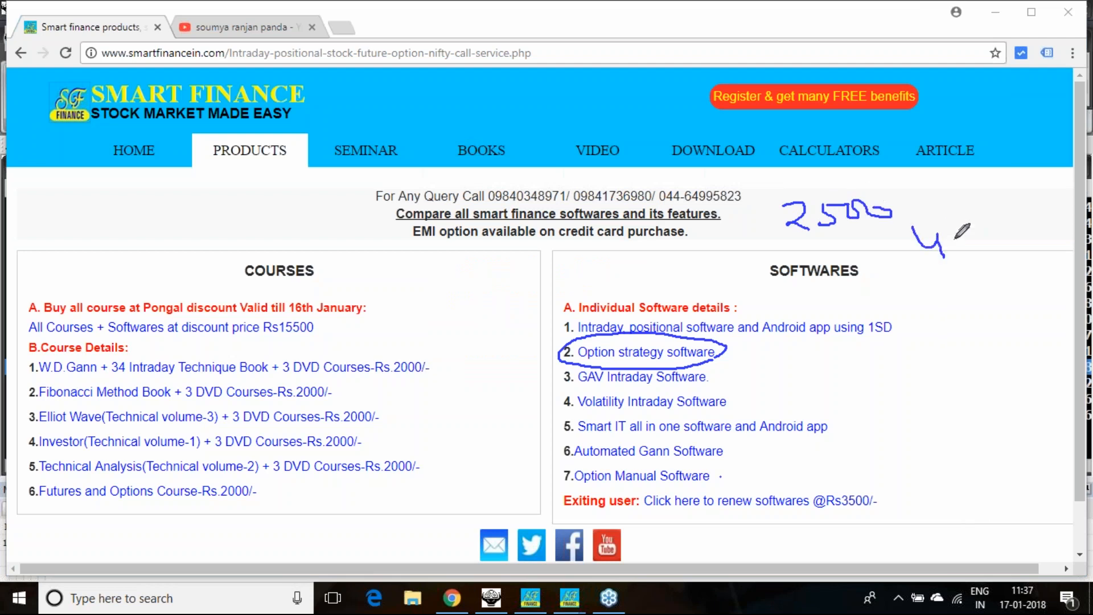
Mark the Rs15500 all-courses offer with course count and circle the Futures and Options course price.
drag(949, 240, 1004, 237)
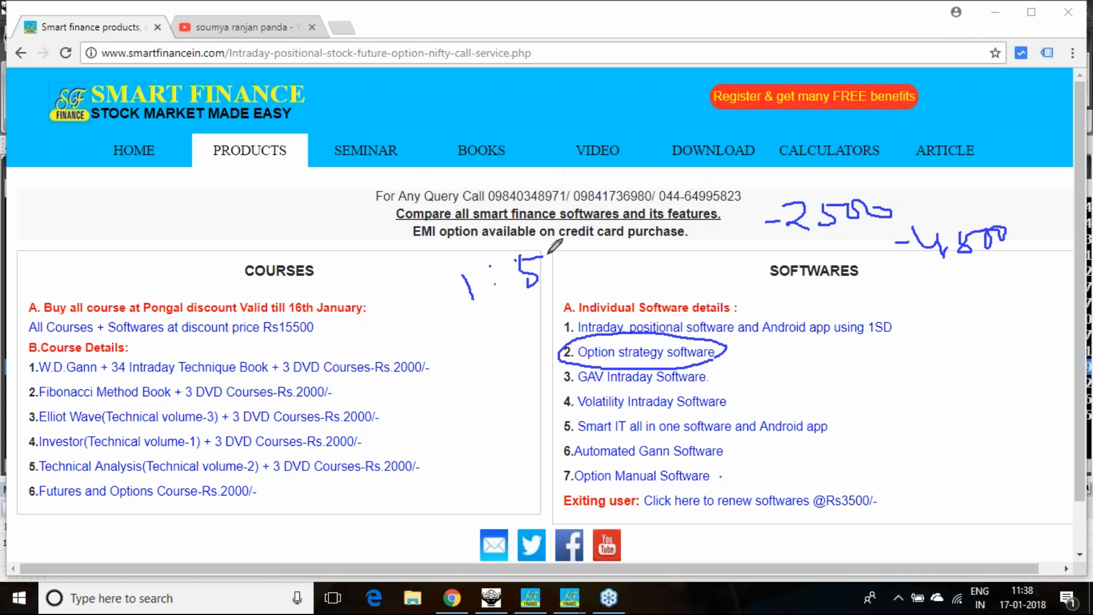
mouse_move(638, 244)
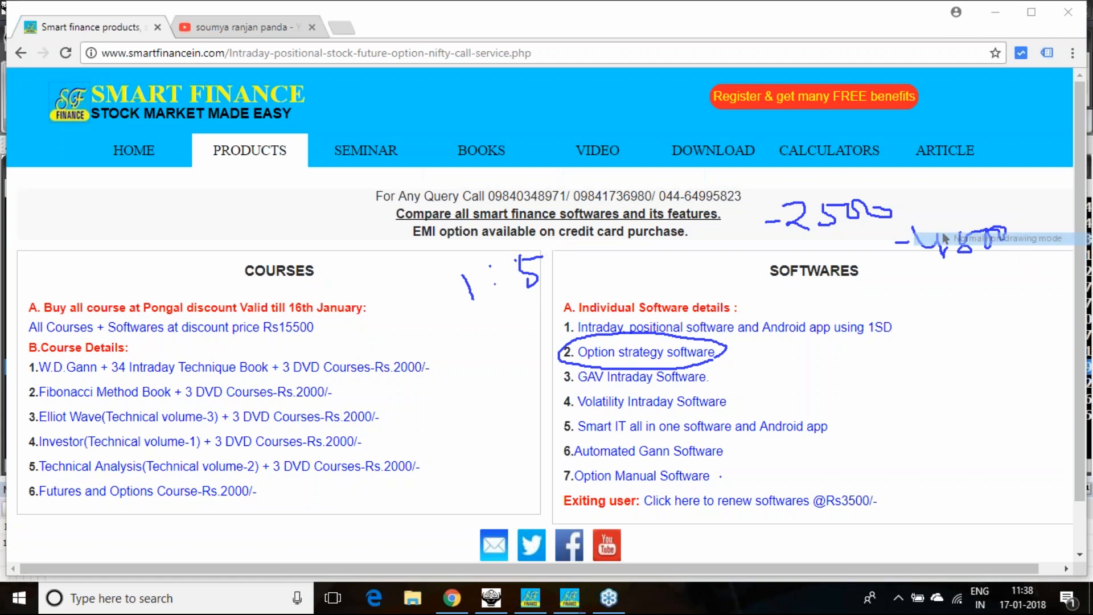
drag(900, 237, 1005, 247)
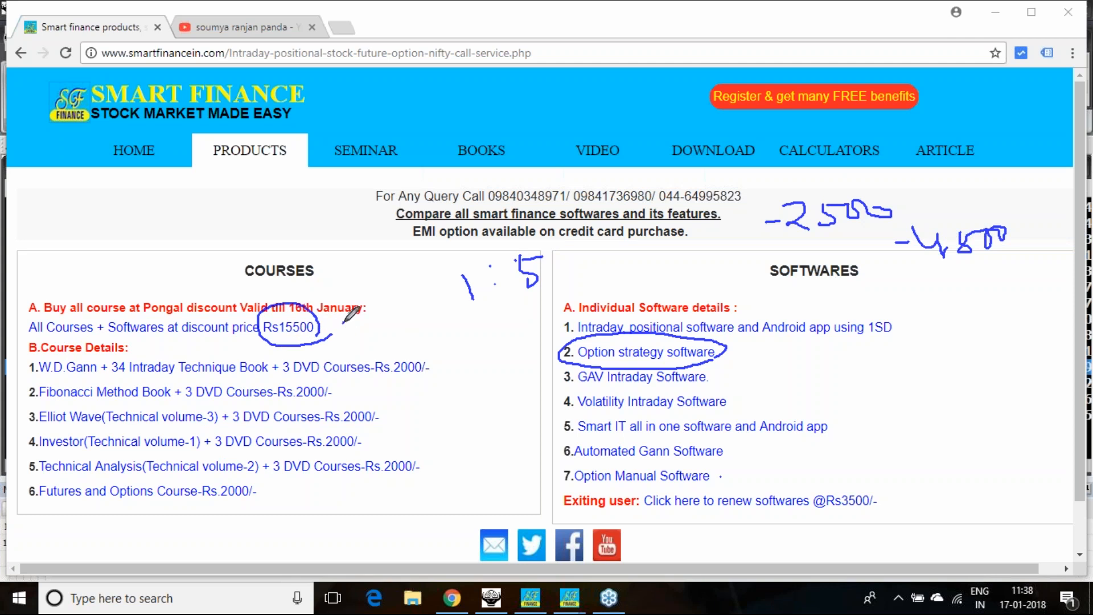
drag(349, 315, 365, 342)
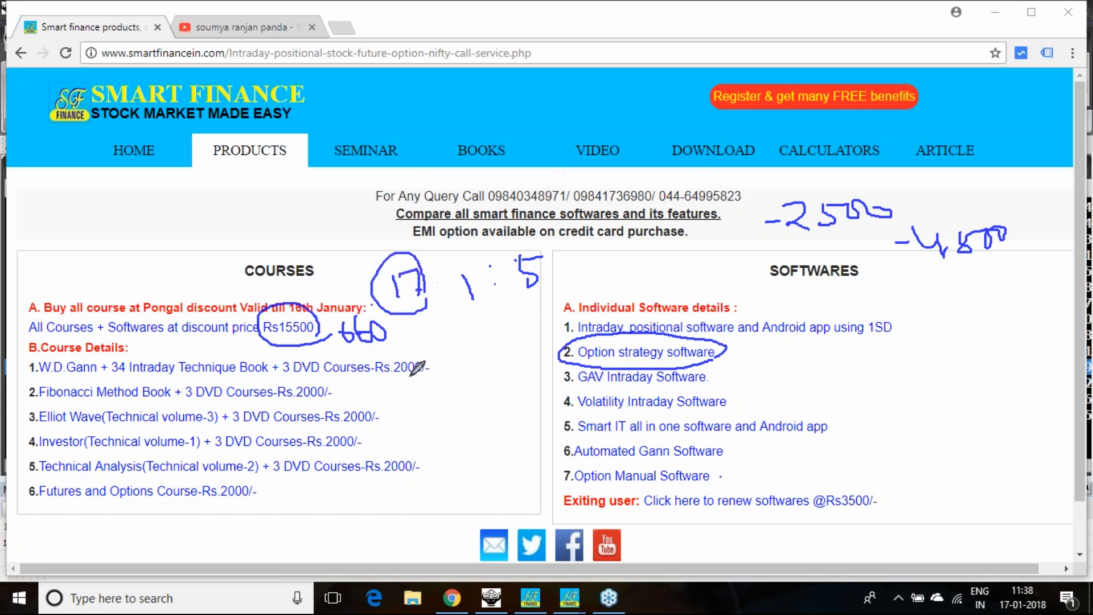
mouse_move(254, 478)
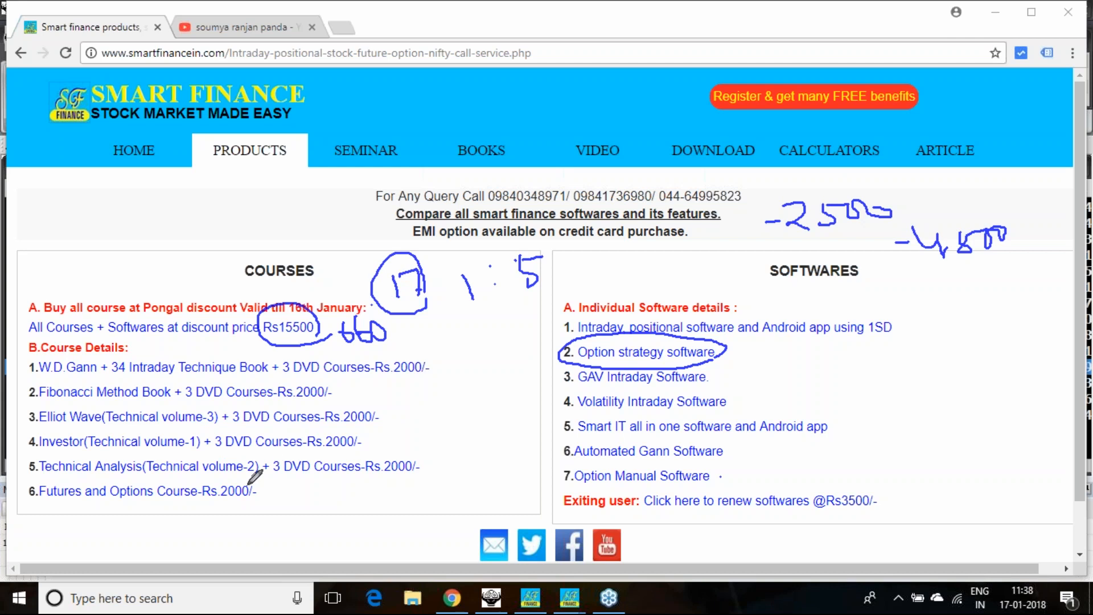
drag(250, 466, 21, 529)
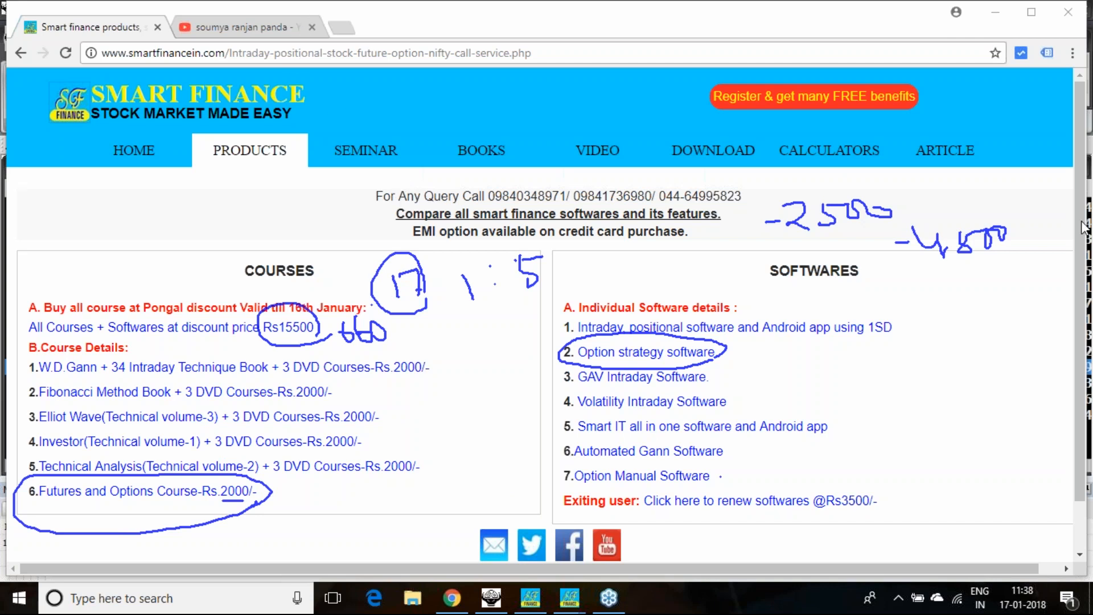
Bring the YouTube channel's uploaded videos tab back in front.
click(244, 26)
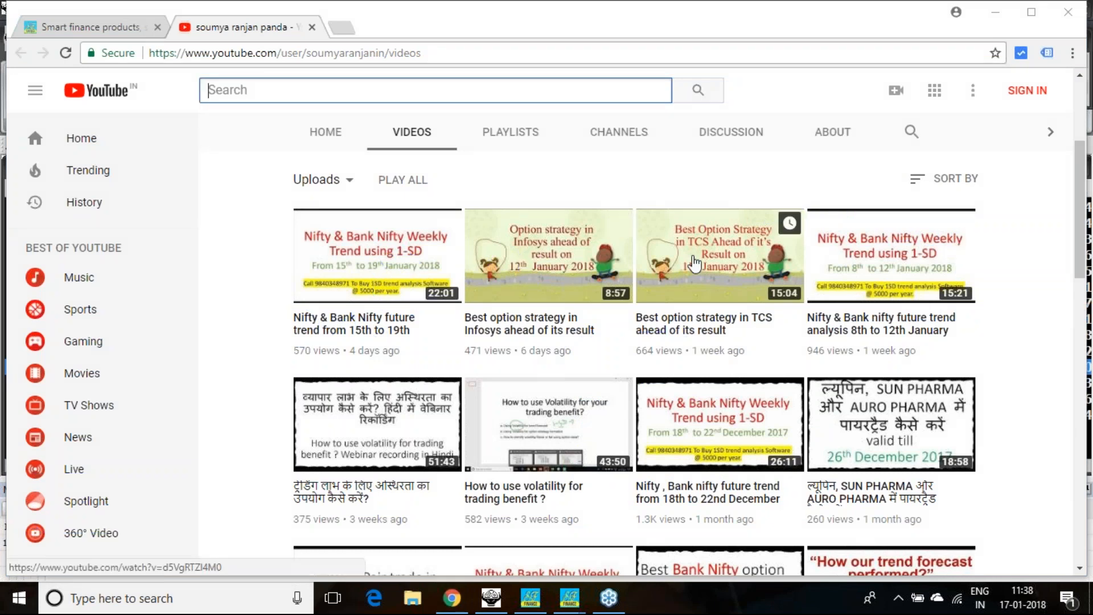
mouse_move(723, 272)
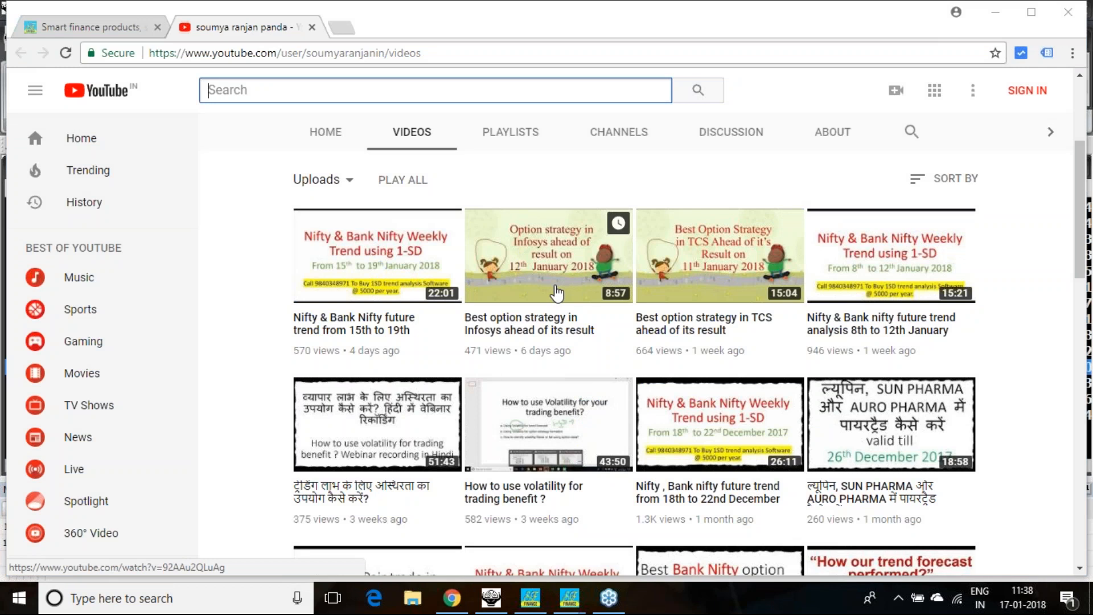
mouse_move(697, 285)
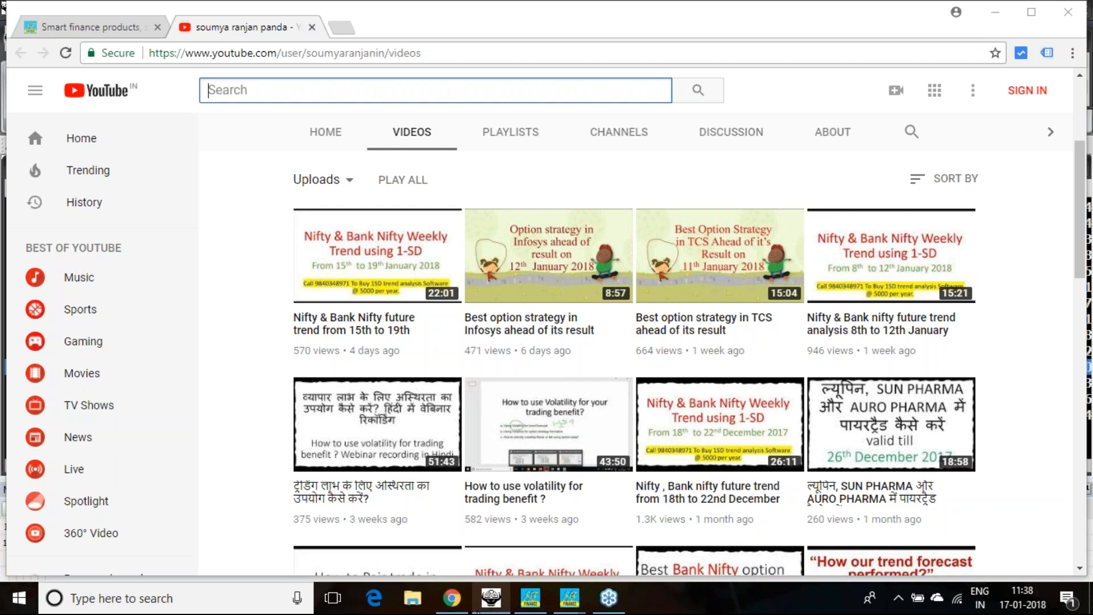
Switch to the ODIN Diet Client market watch with RELIANCE, NIFTY and TCS quotes.
click(491, 598)
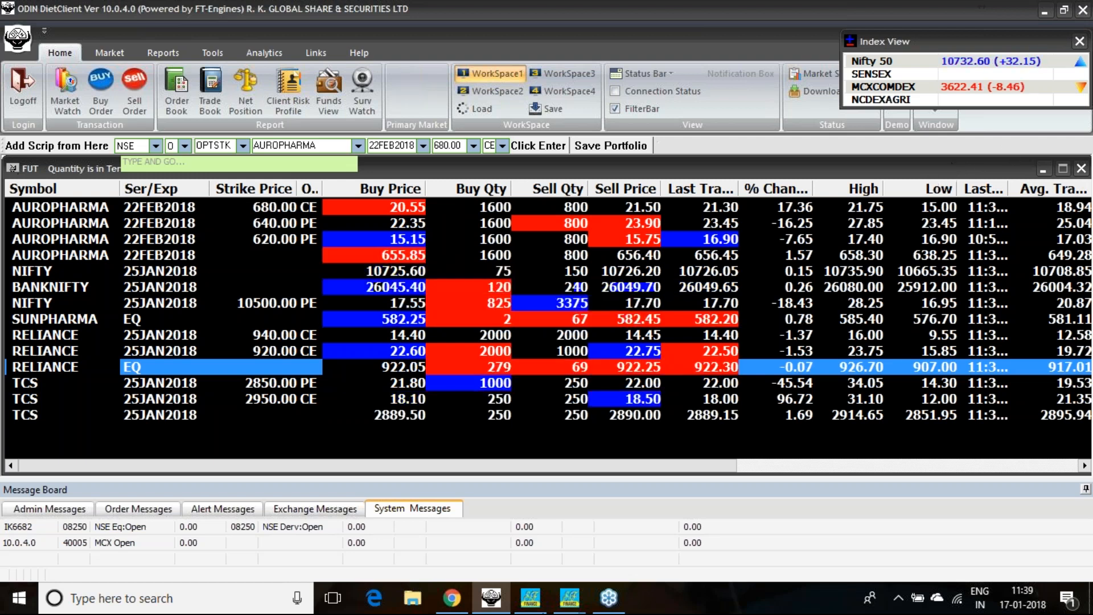
Return from the ODIN Diet market watch to the YouTube channel uploads.
click(451, 598)
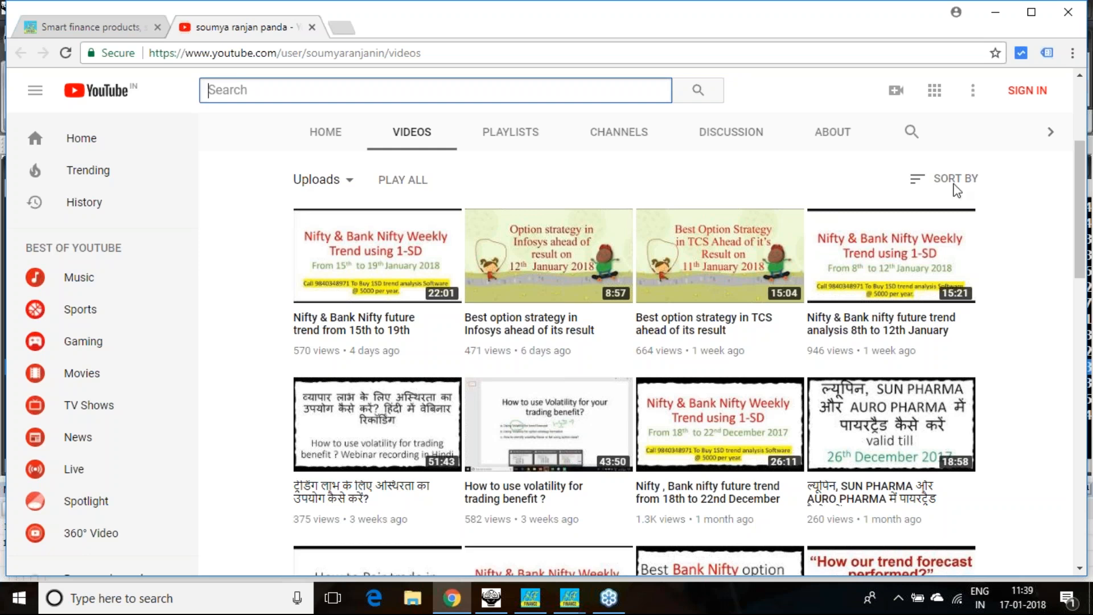
mouse_move(936, 192)
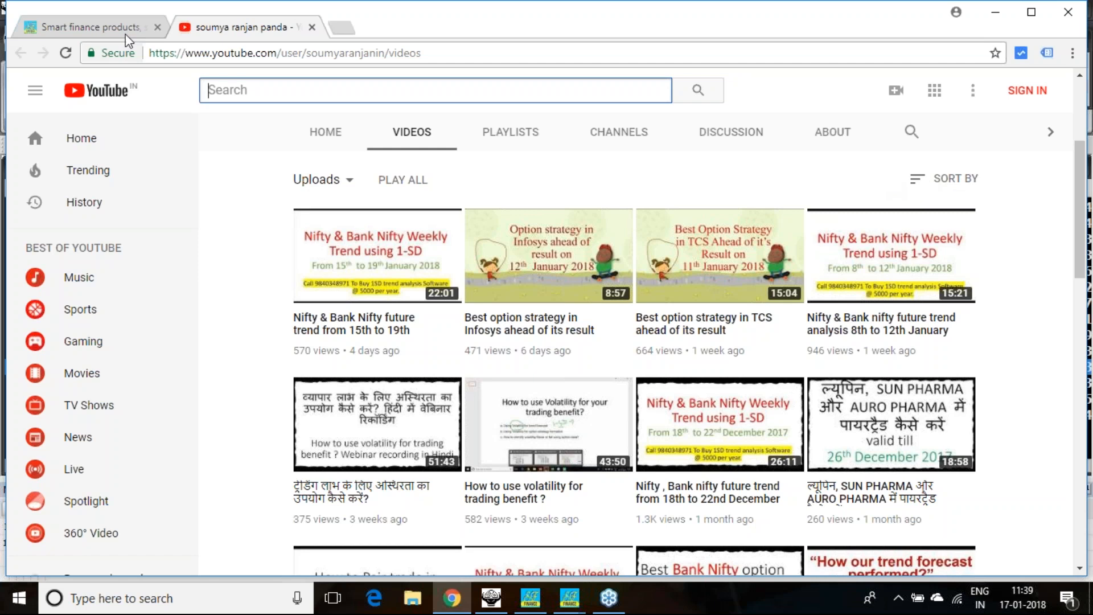
Select the contact phone numbers on the Smart Finance products page and return to YouTube.
click(91, 26)
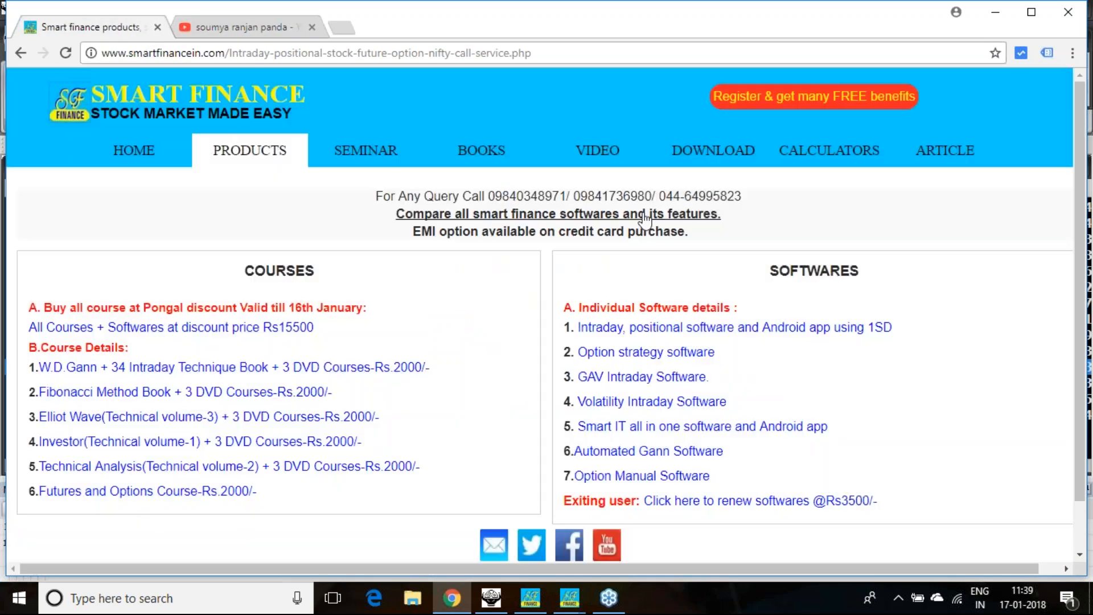
drag(489, 196, 741, 196)
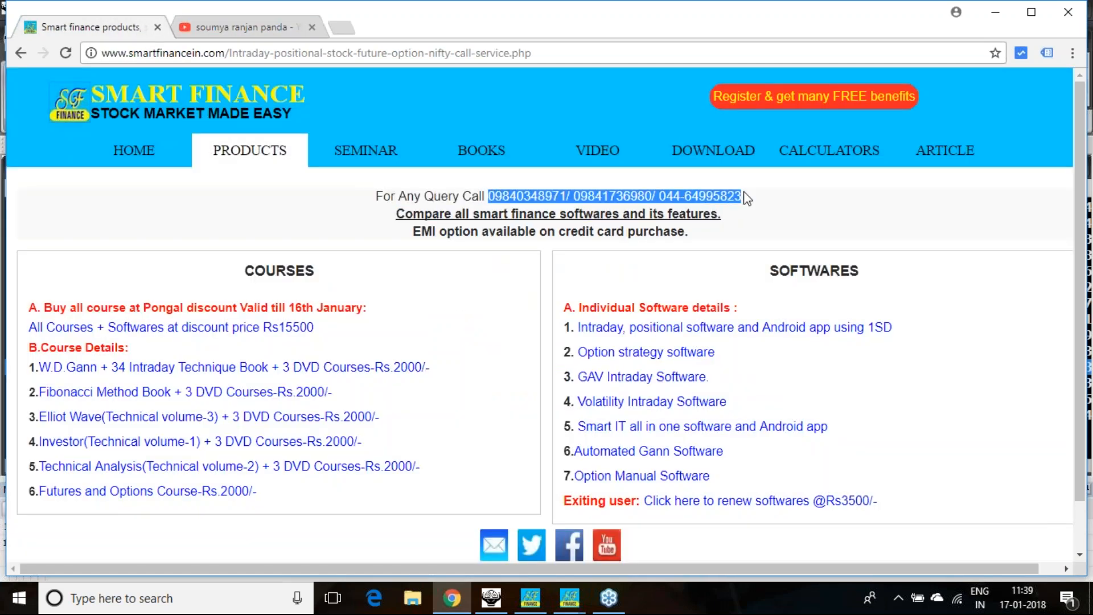
click(240, 27)
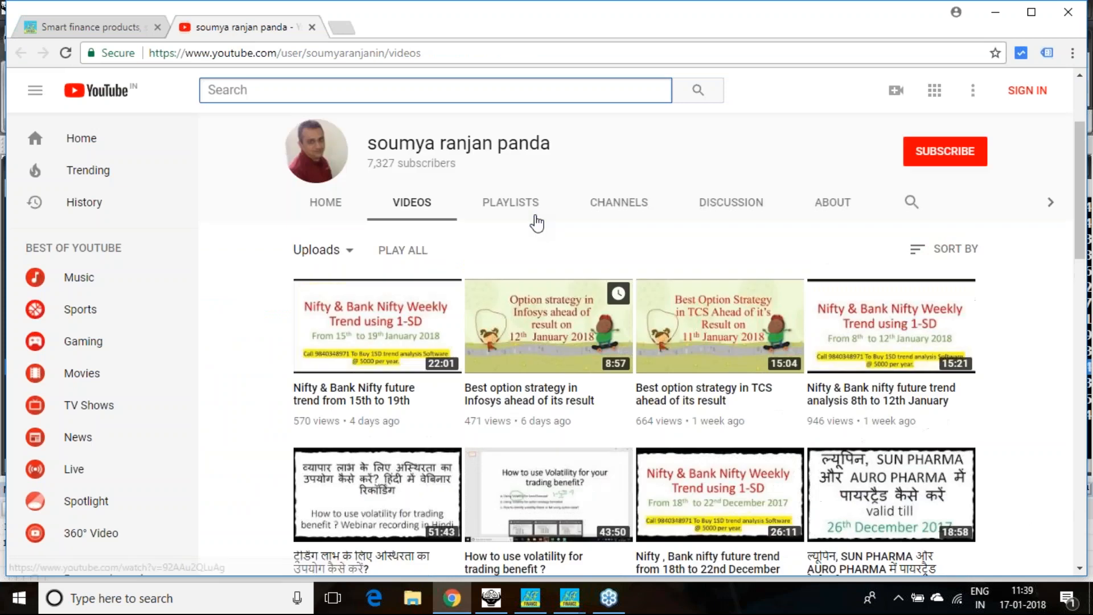
Open the Infosys option strategy video and show its share link.
scroll(down, 3)
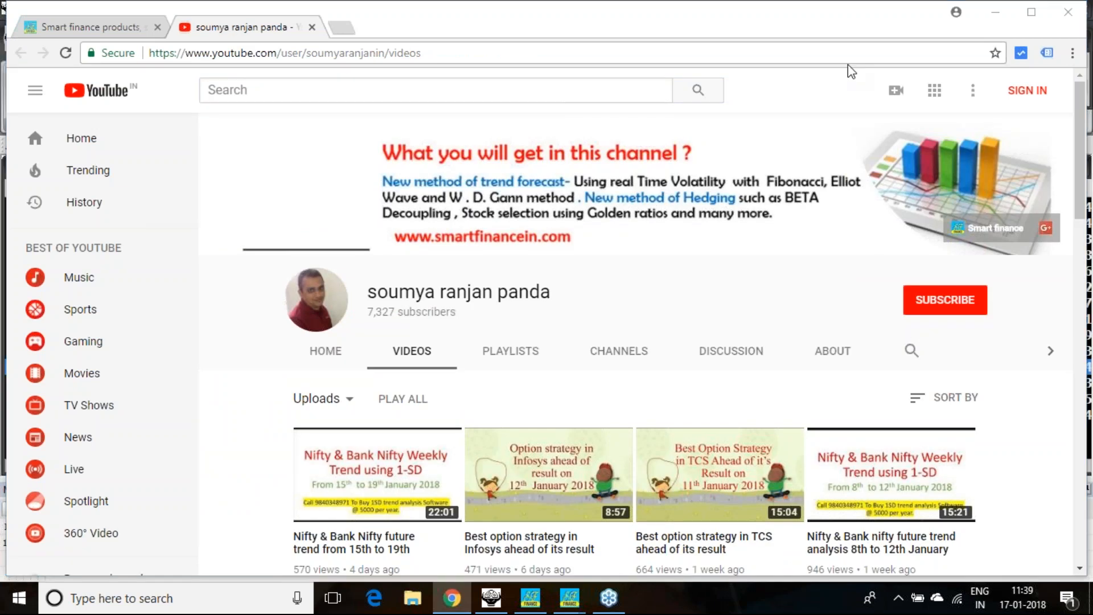
scroll(down, 3)
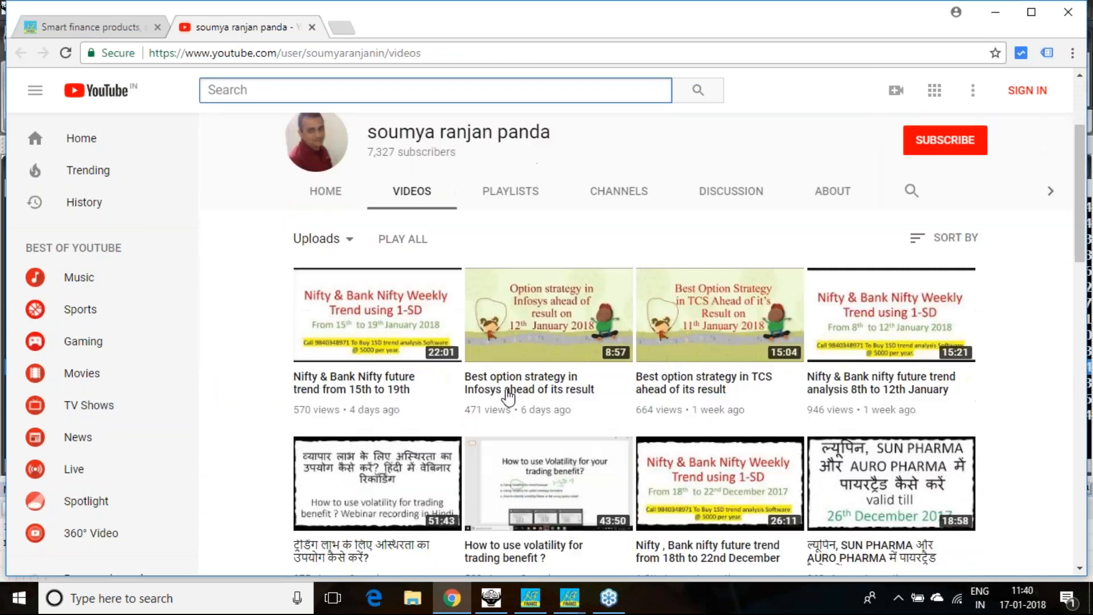
click(547, 314)
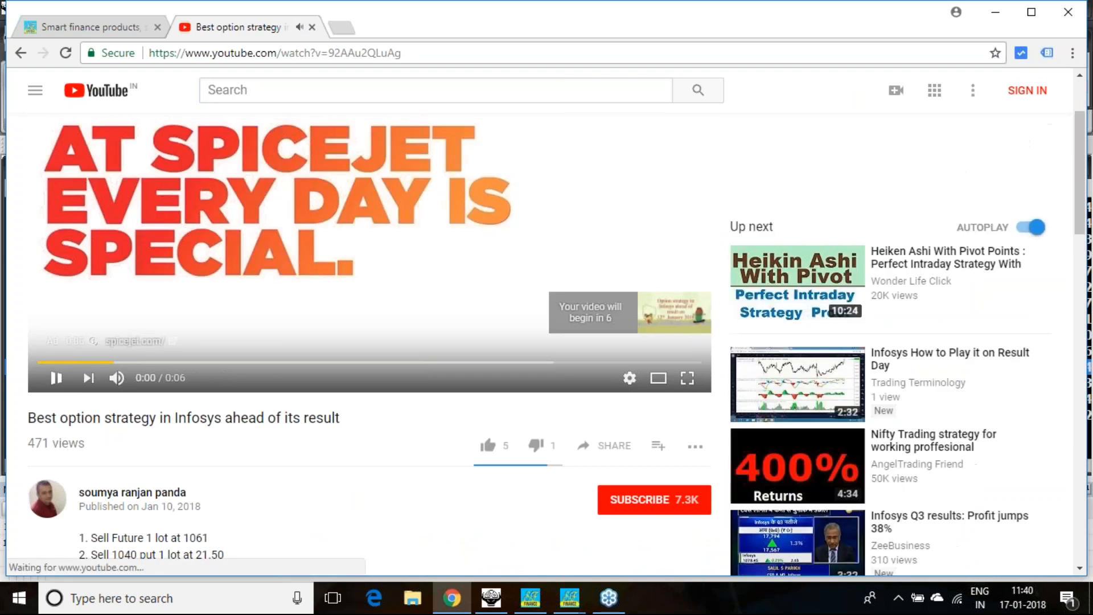
click(604, 446)
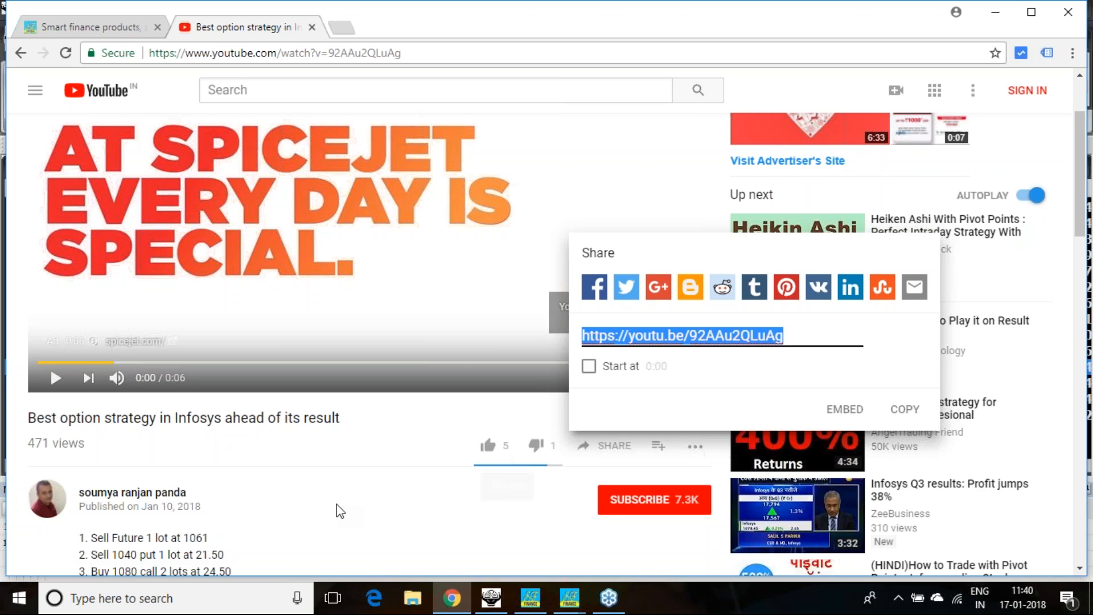
mouse_move(489, 446)
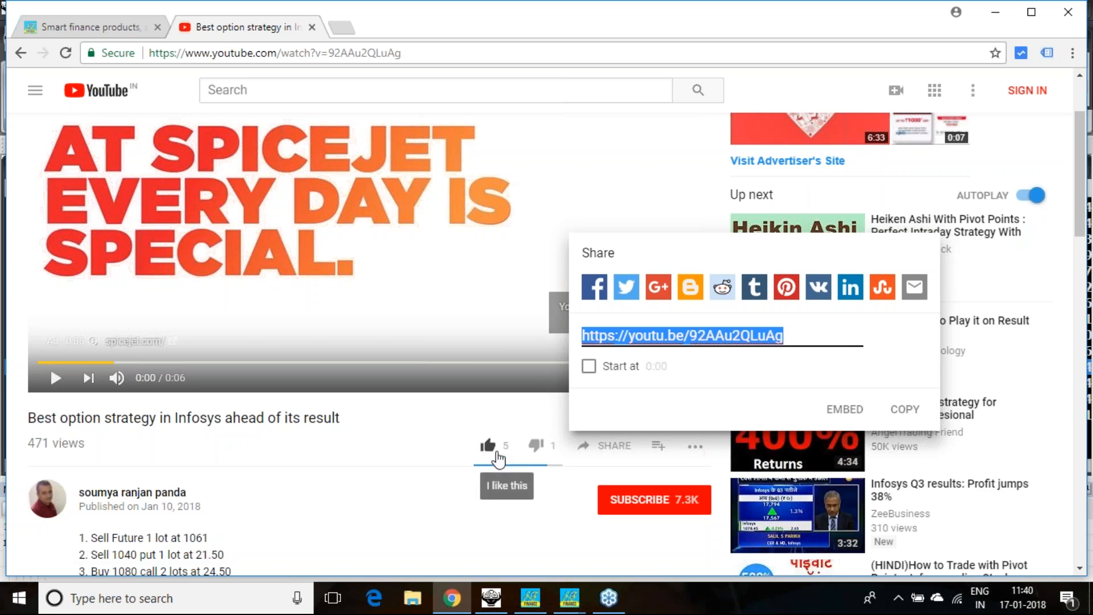
mouse_move(982, 245)
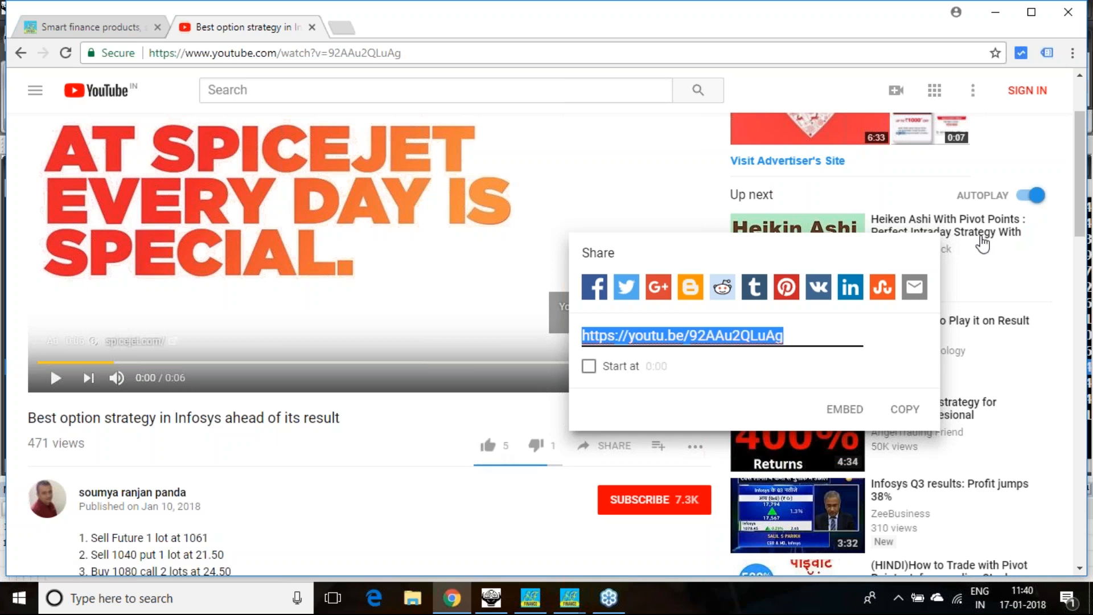